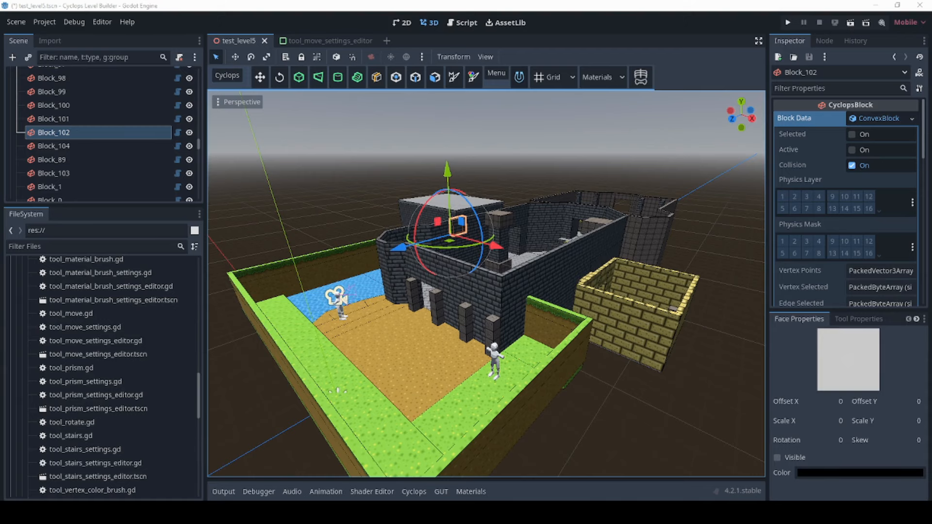
pyautogui.moveTo(392, 241)
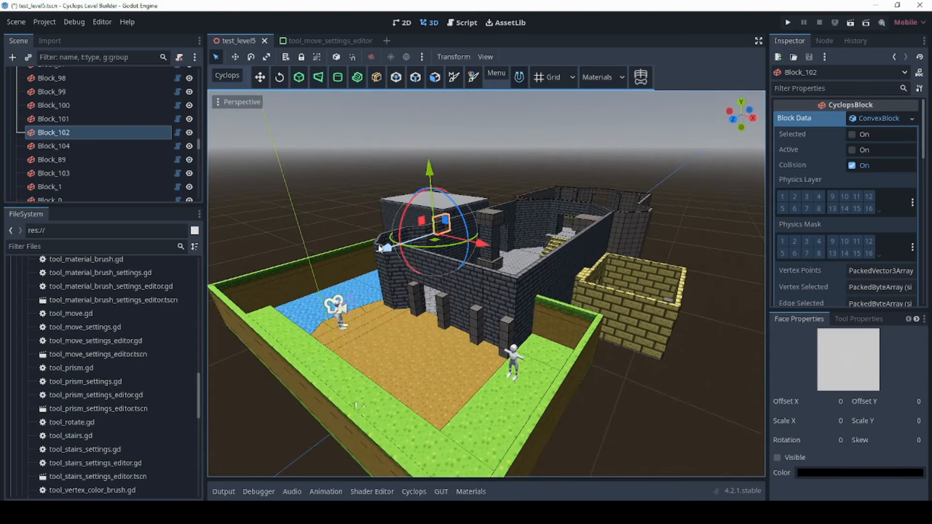
# Step: Open the Cyclops level builder zip in 7-Zip and extract its addons folder into cyclops_init
pyautogui.click(299, 77)
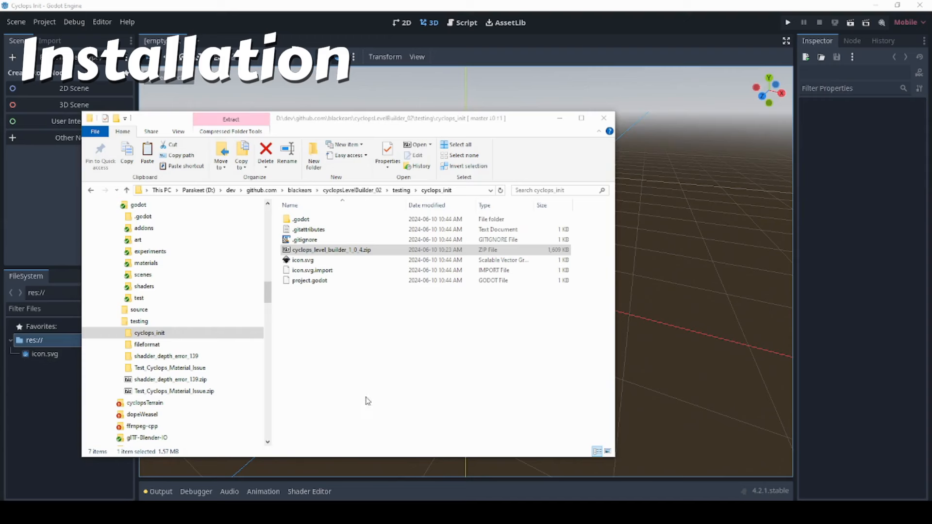
pyautogui.moveTo(363, 398)
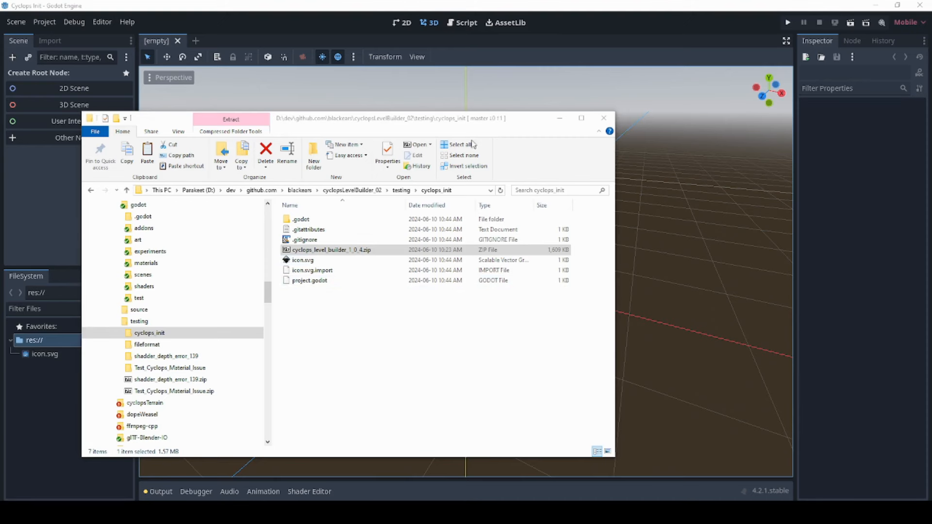
pyautogui.click(604, 118)
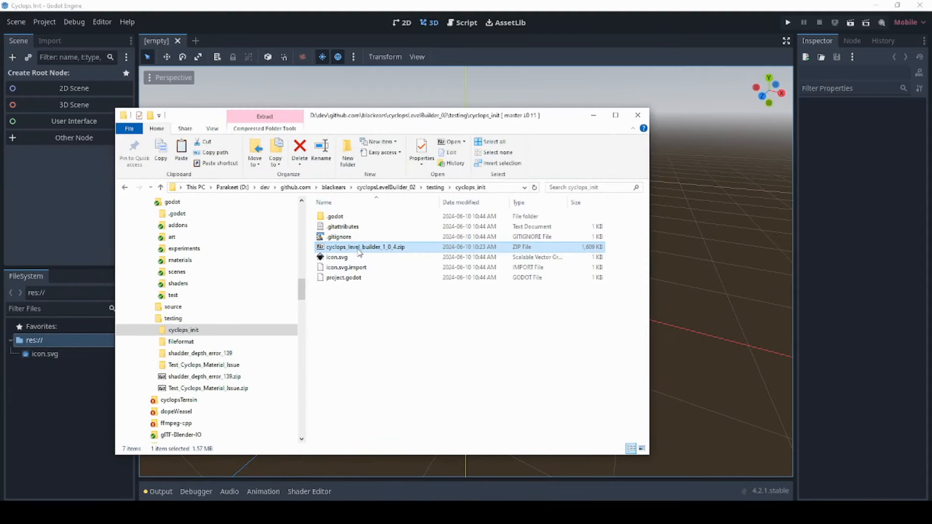
pyautogui.doubleClick(364, 246)
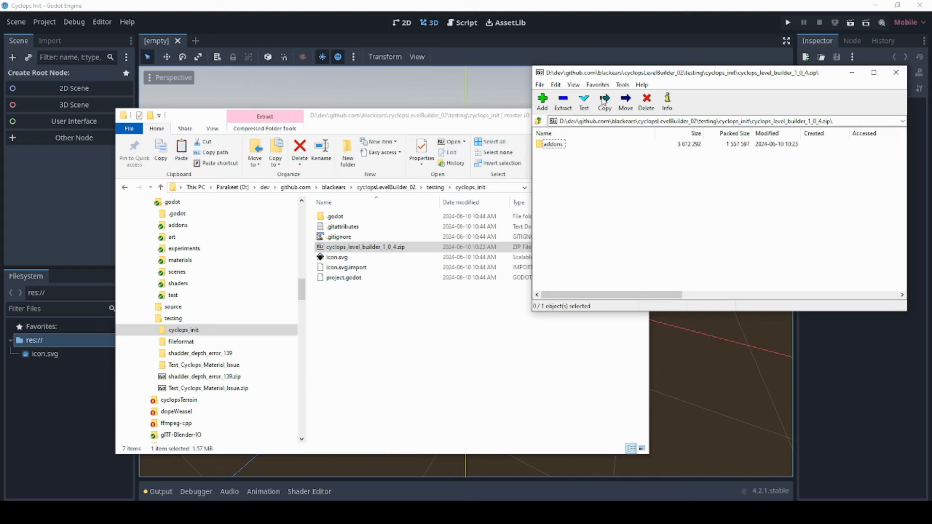
pyautogui.click(552, 144)
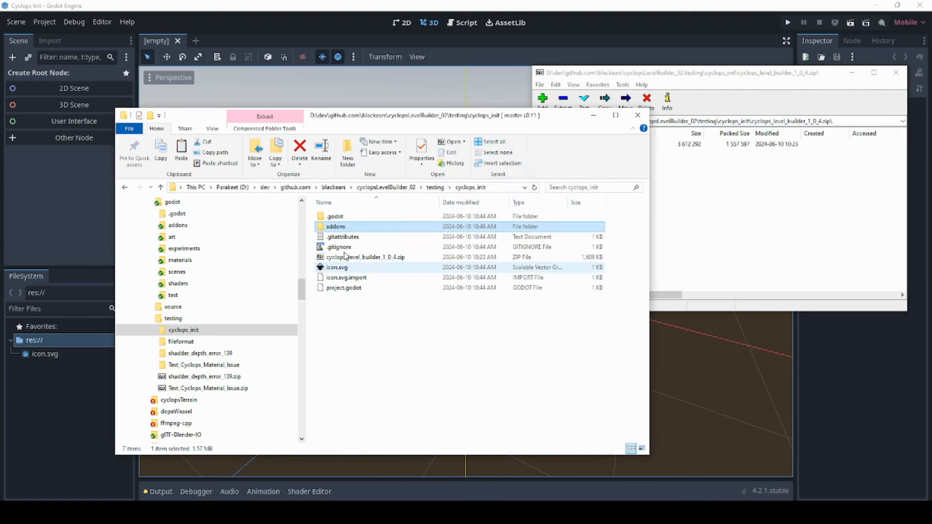
pyautogui.doubleClick(336, 227)
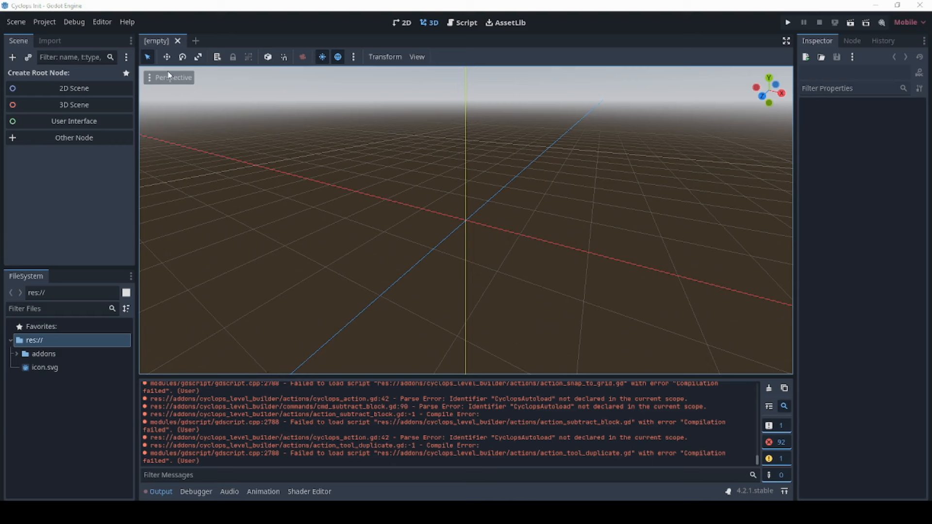
# Step: In Project Settings > Autoload, choose addons' cyclops_global_scene.tscn as the autoload path
pyautogui.click(44, 22)
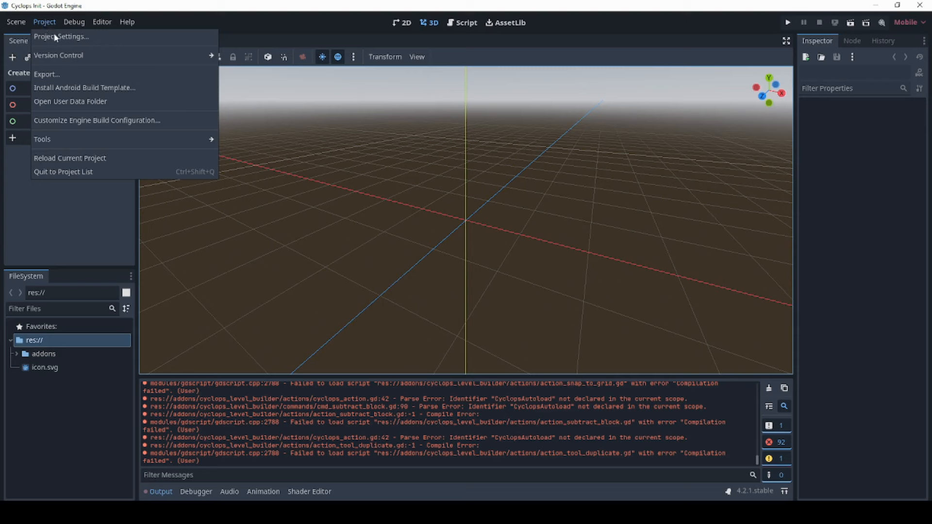
pyautogui.click(60, 36)
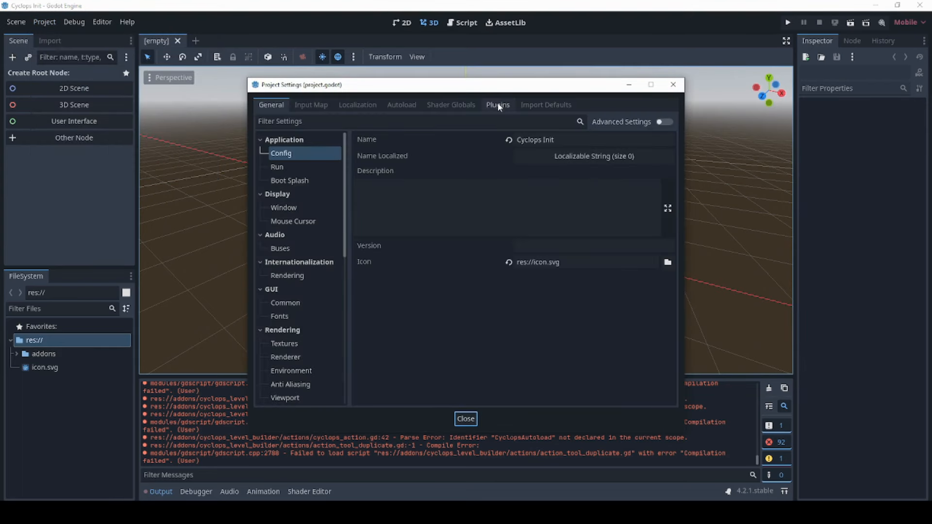
pyautogui.click(401, 105)
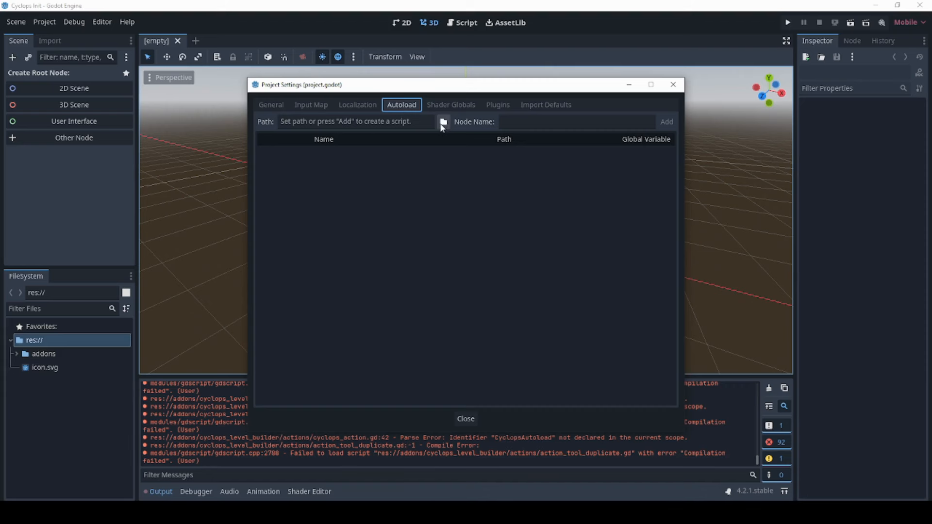
pyautogui.click(442, 121)
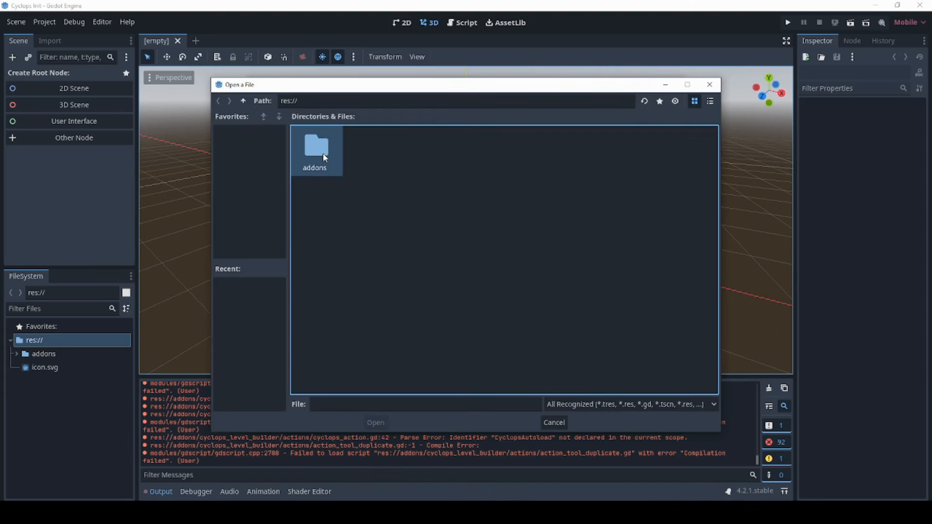
pyautogui.doubleClick(314, 148)
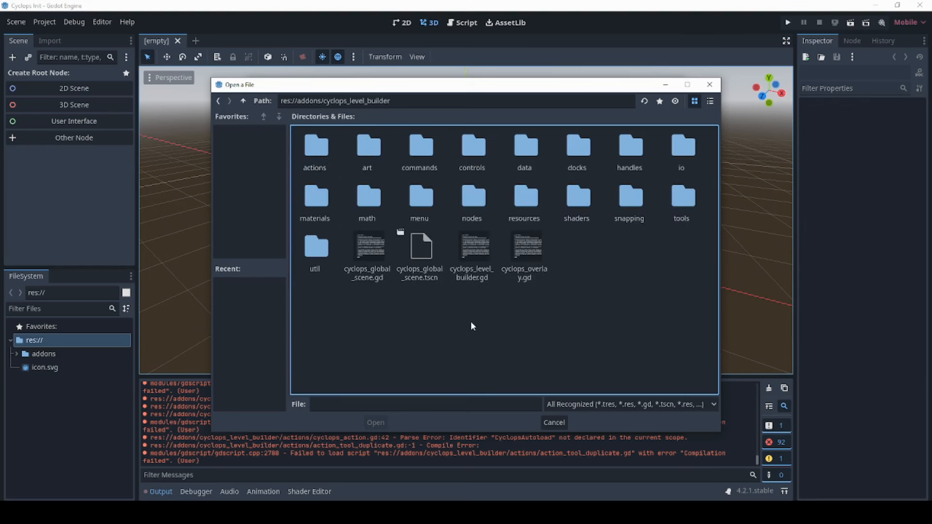
pyautogui.click(367, 249)
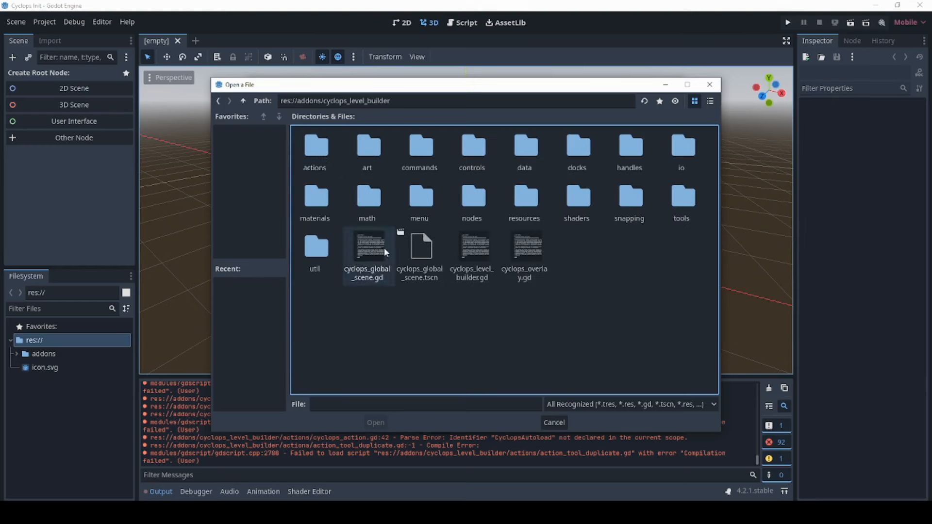
pyautogui.click(420, 247)
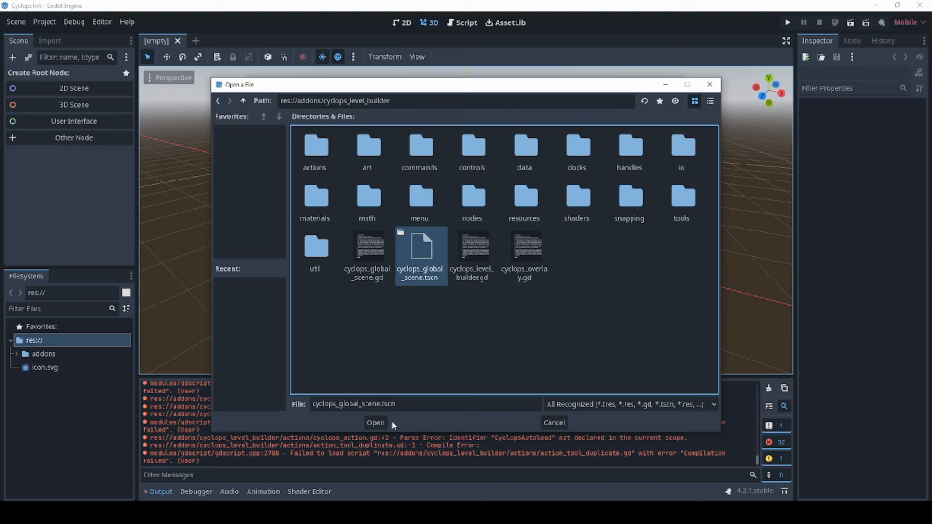
pyautogui.click(376, 423)
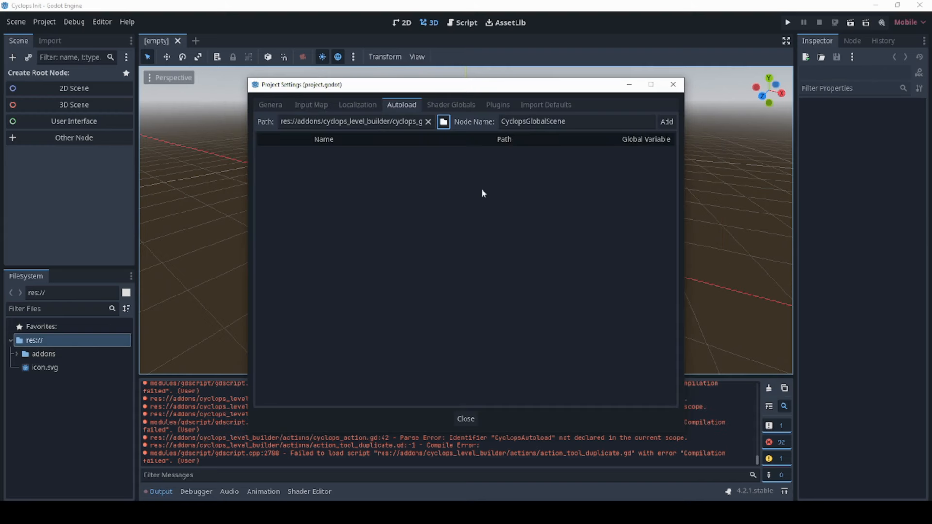
# Step: Name the autoload CyclopsAutoload, add it, and close Project Settings
pyautogui.click(576, 121)
pyautogui.write('CyclopsA')
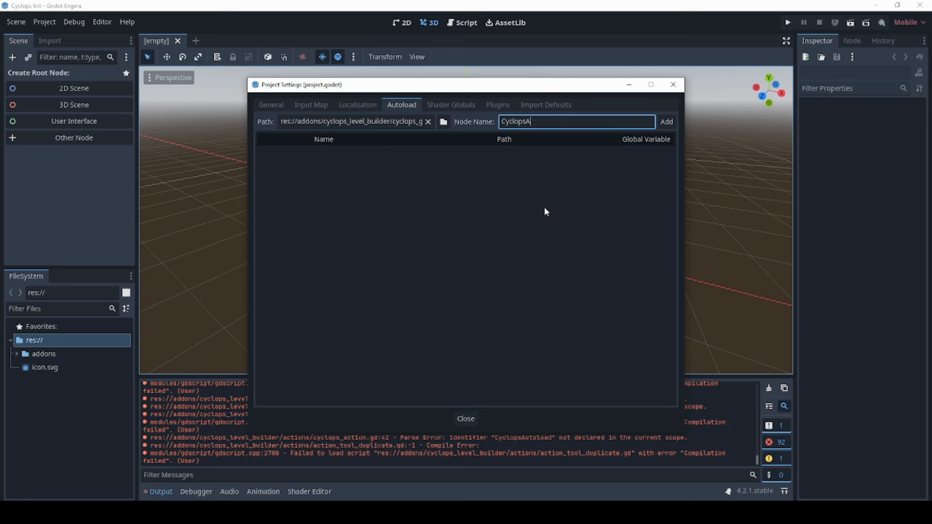
pyautogui.write('utoload')
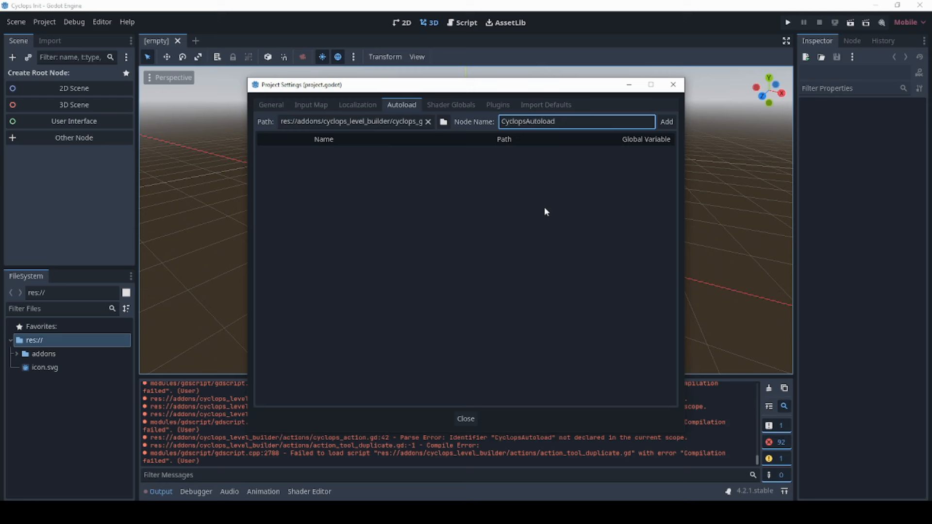
pyautogui.click(666, 121)
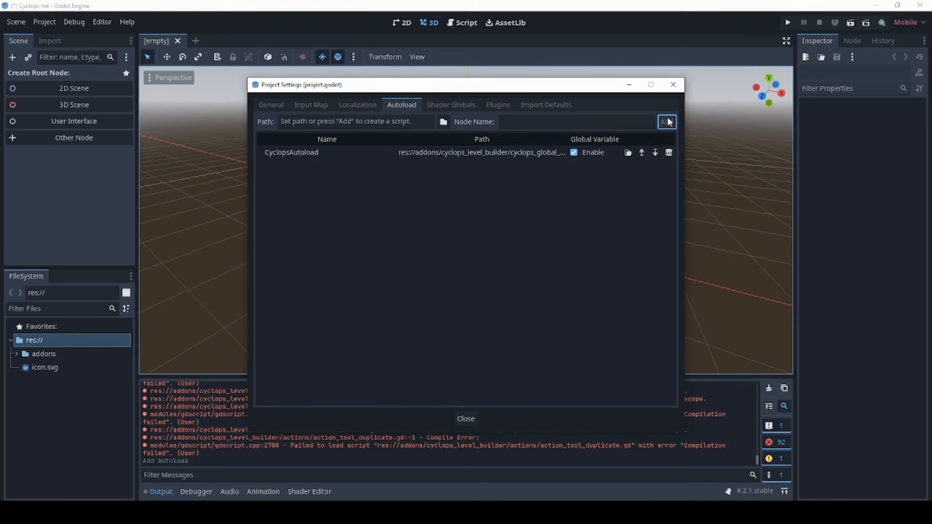
pyautogui.moveTo(465, 418)
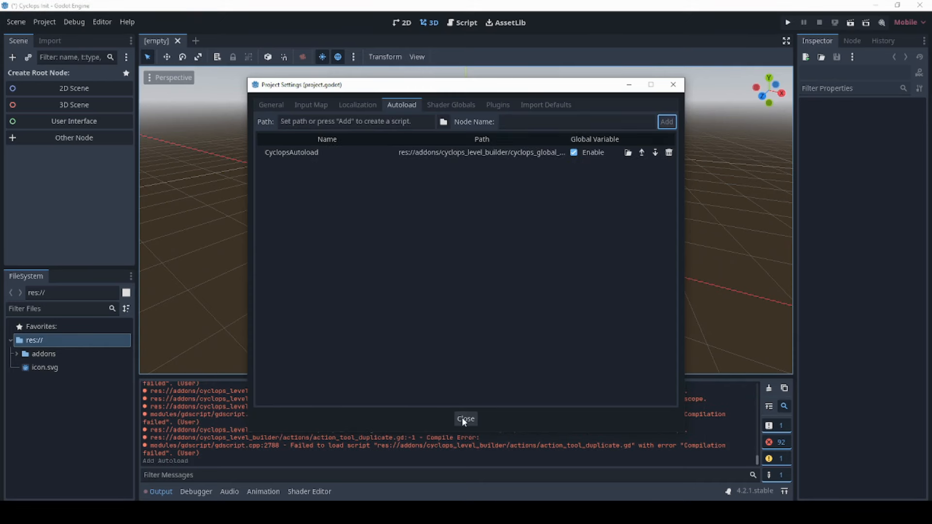
pyautogui.click(465, 419)
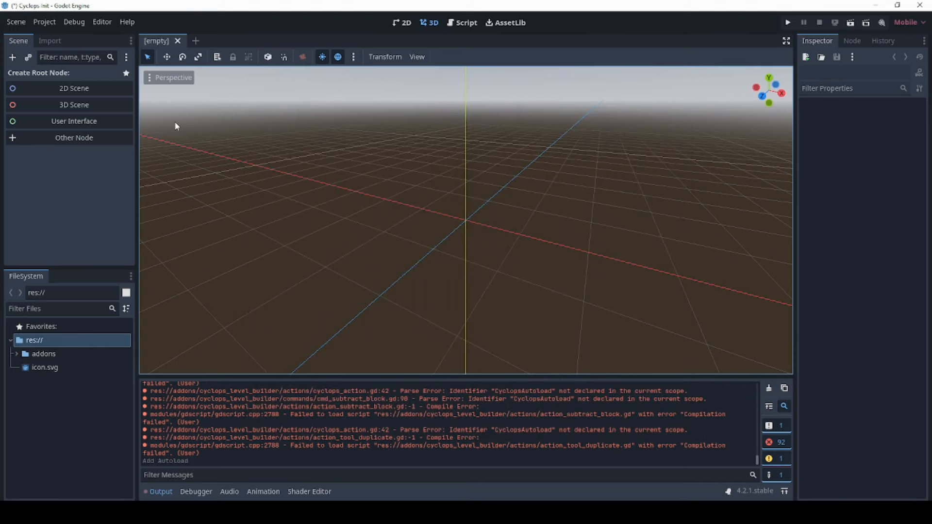
# Step: Reload the current project from the Project menu
pyautogui.click(44, 21)
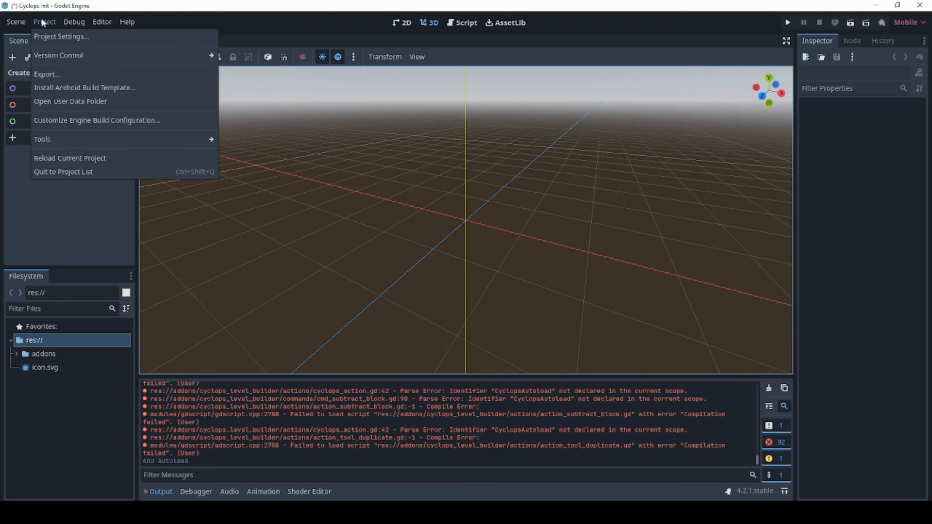
pyautogui.moveTo(69, 158)
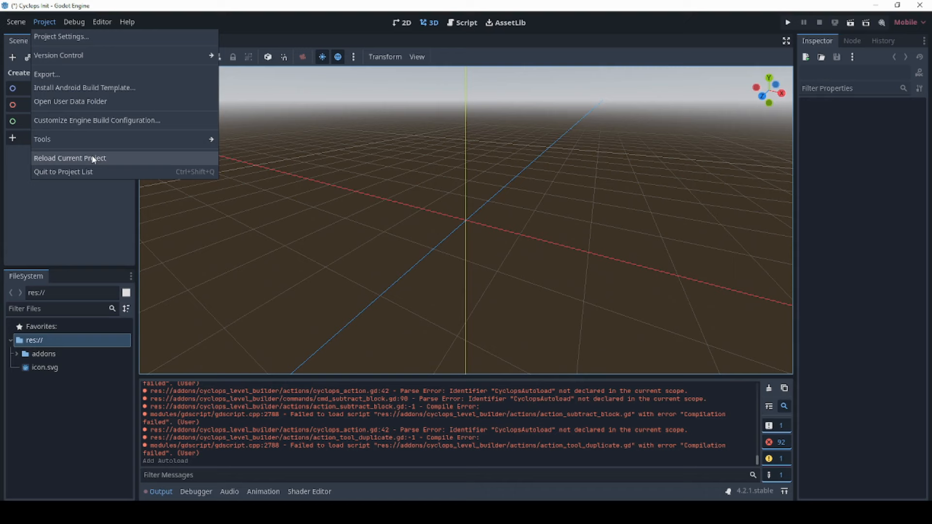
pyautogui.click(69, 157)
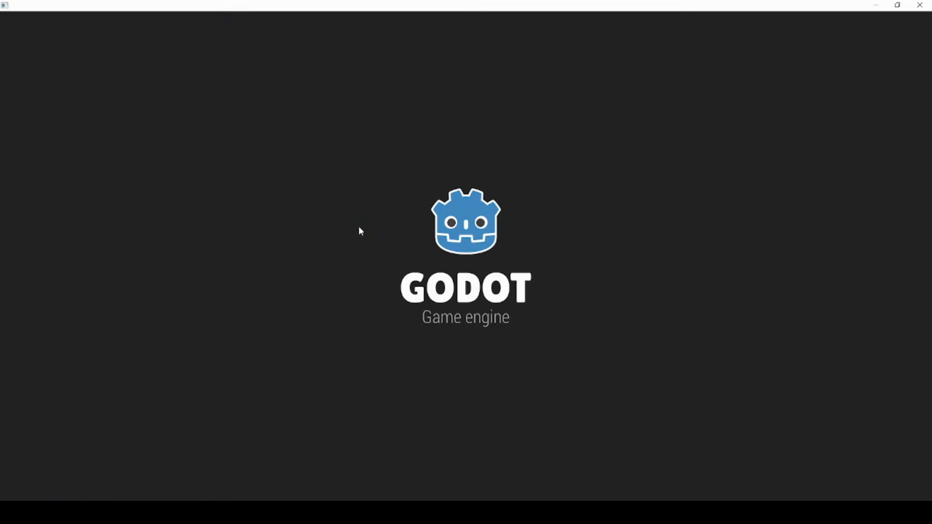
pyautogui.moveTo(352, 228)
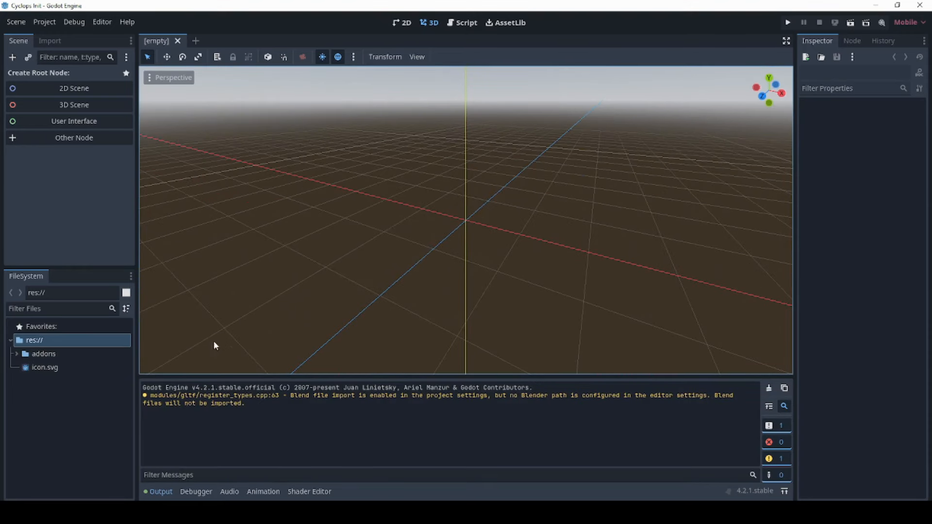
pyautogui.moveTo(170, 346)
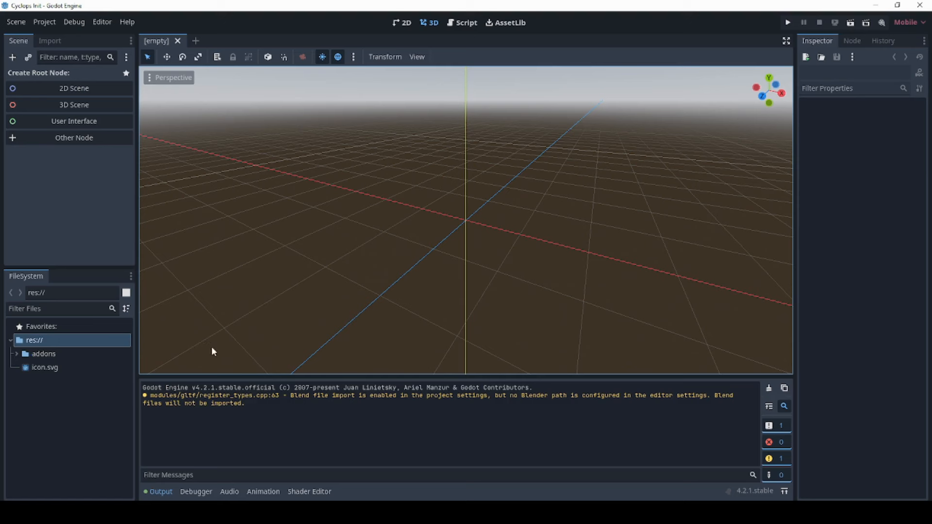
# Step: Create a 3D scene root, then enable Cyclops Level Builder under Project Settings > Plugins
pyautogui.click(17, 354)
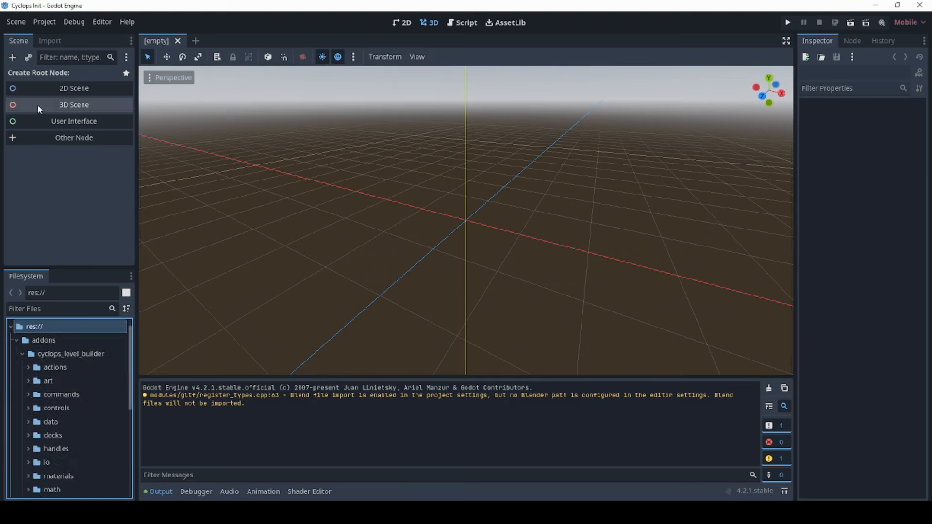
pyautogui.click(74, 104)
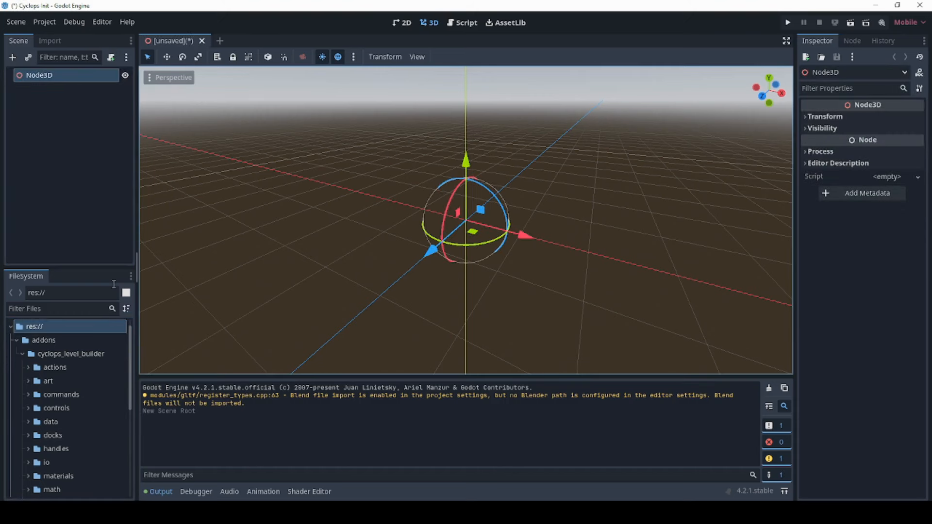
pyautogui.moveTo(285, 441)
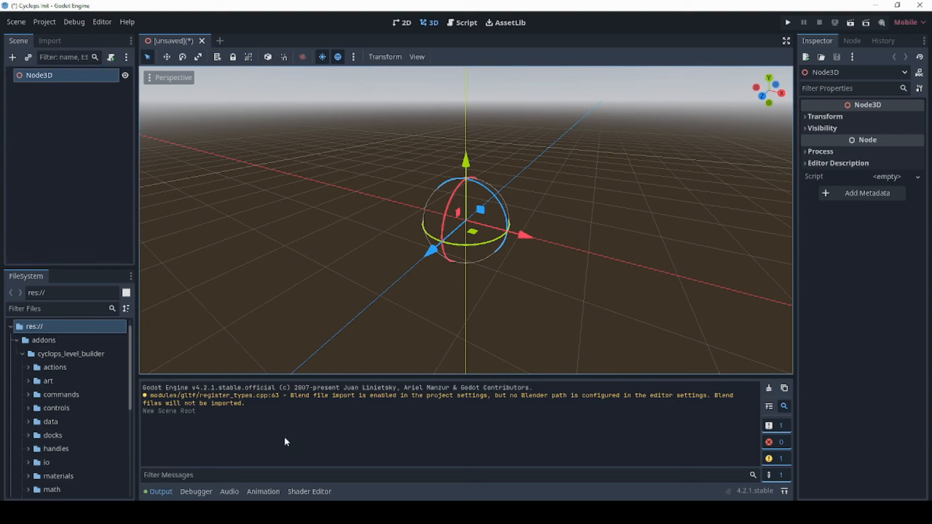
pyautogui.moveTo(45, 16)
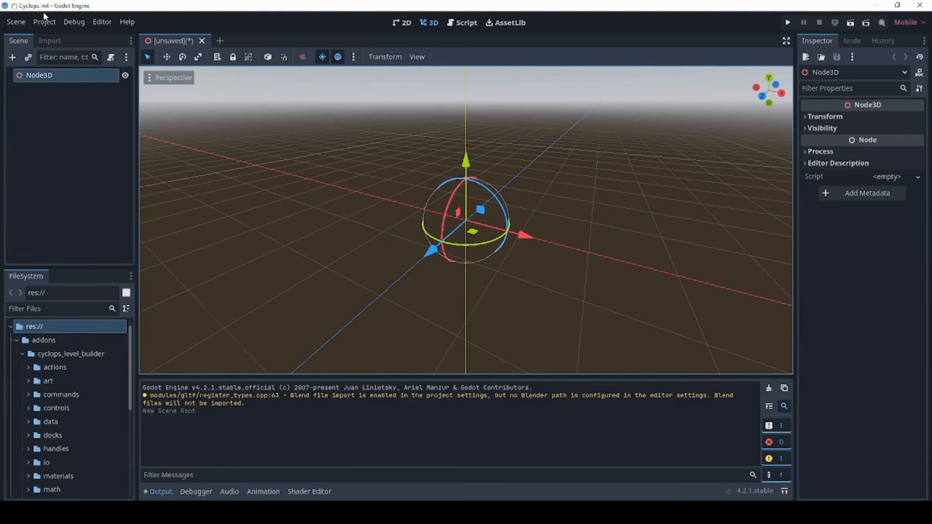
pyautogui.click(44, 22)
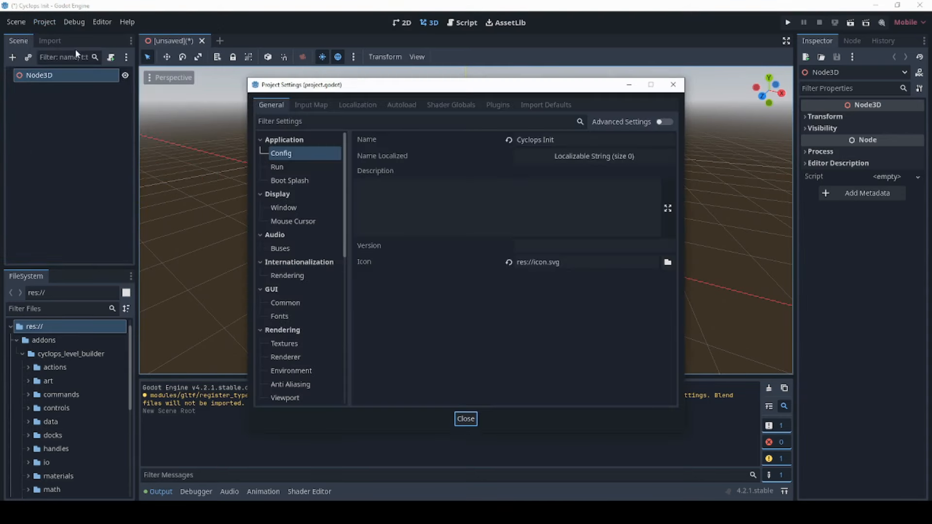
pyautogui.click(498, 104)
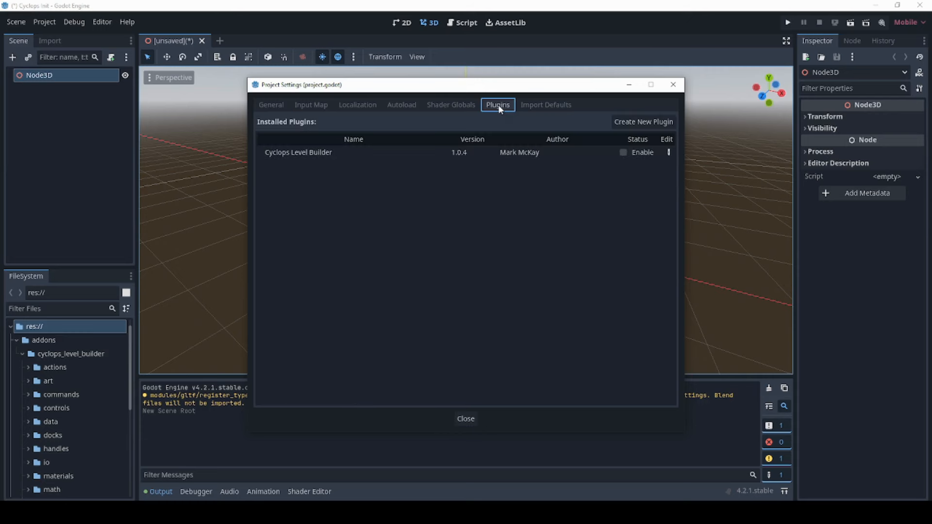
pyautogui.click(623, 152)
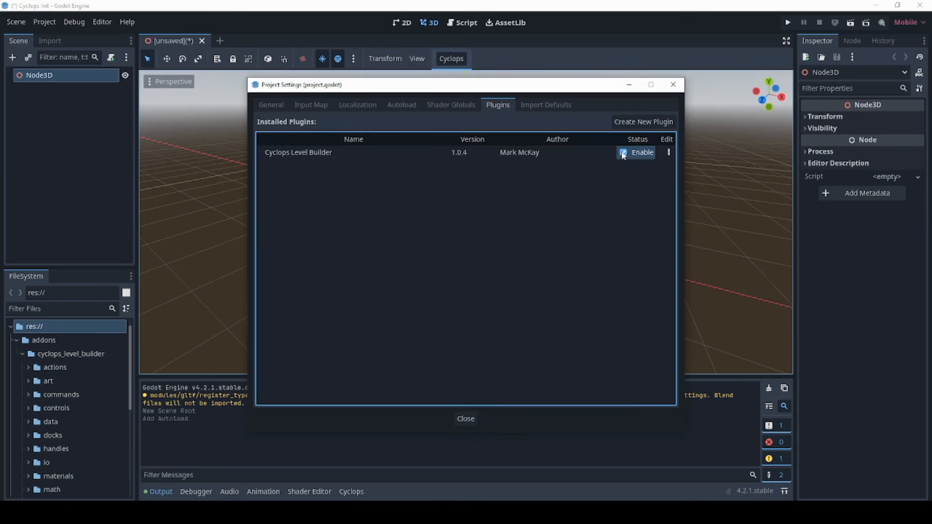
pyautogui.click(466, 418)
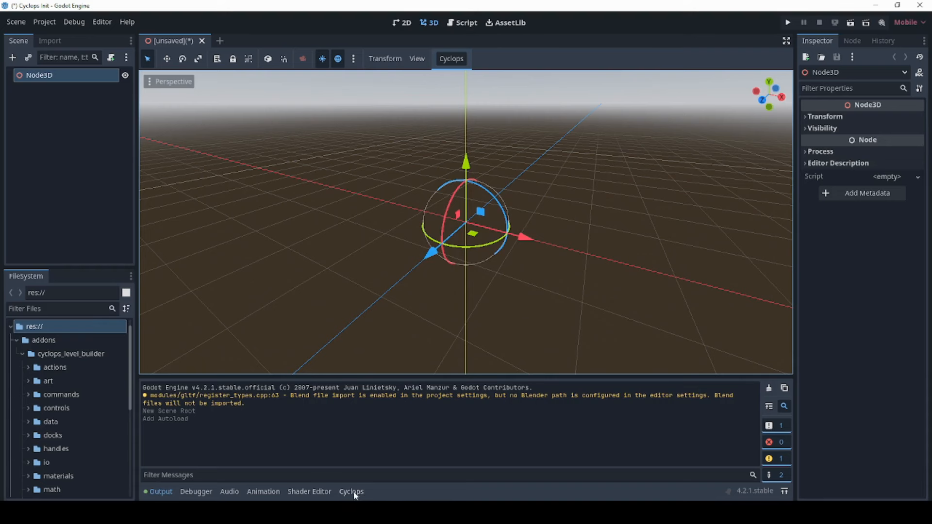
# Step: Create block0 from the Cyclops panel, select it, and show the output log
pyautogui.click(350, 492)
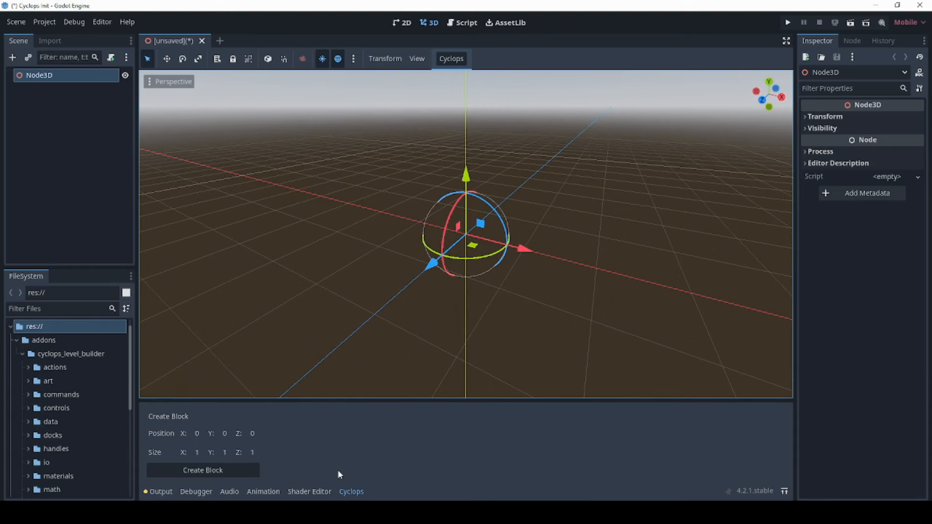
pyautogui.click(203, 471)
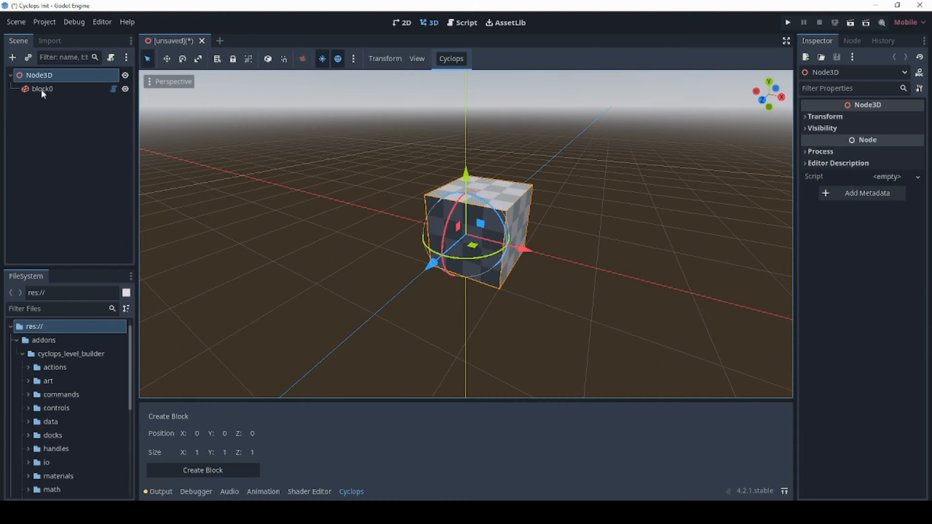
pyautogui.click(41, 88)
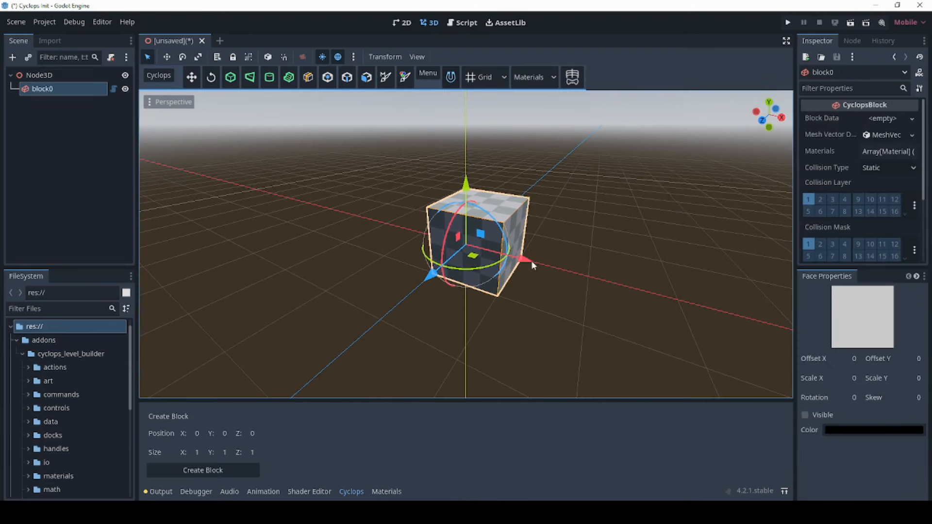
pyautogui.click(160, 492)
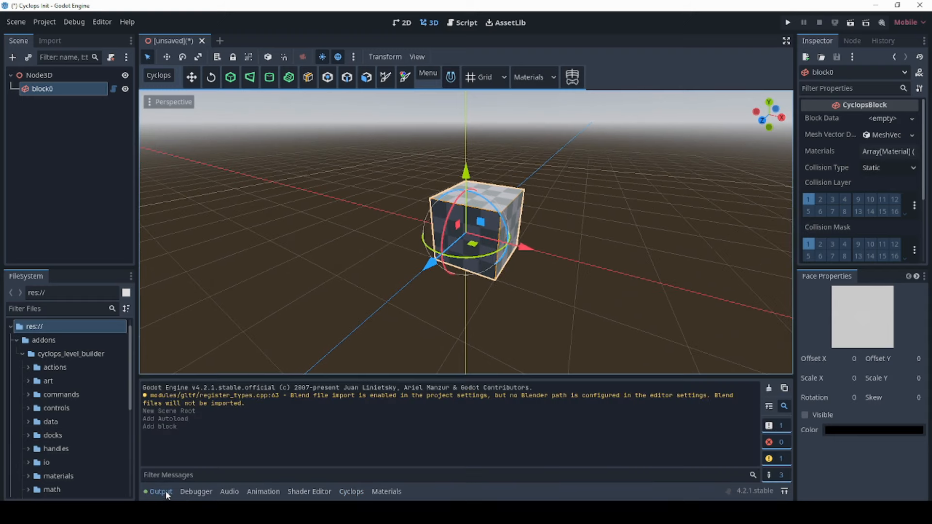
pyautogui.click(191, 78)
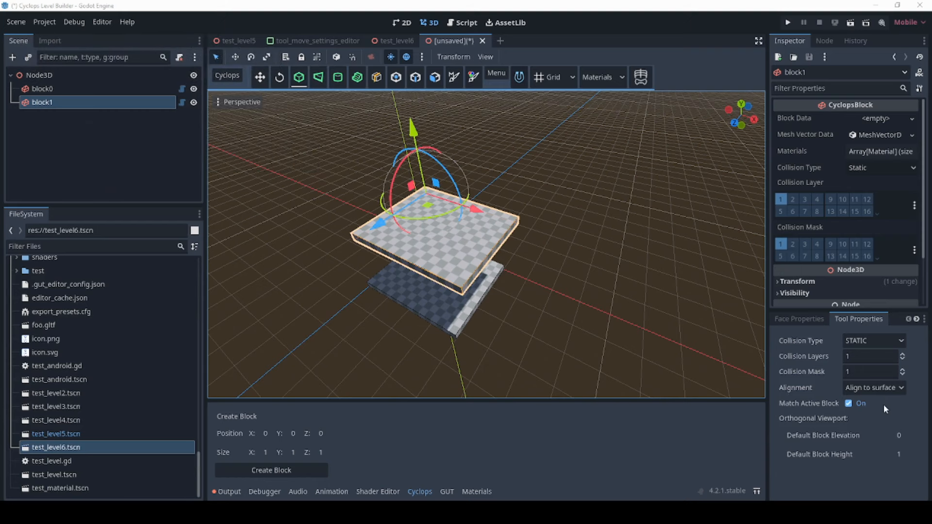
pyautogui.click(873, 387)
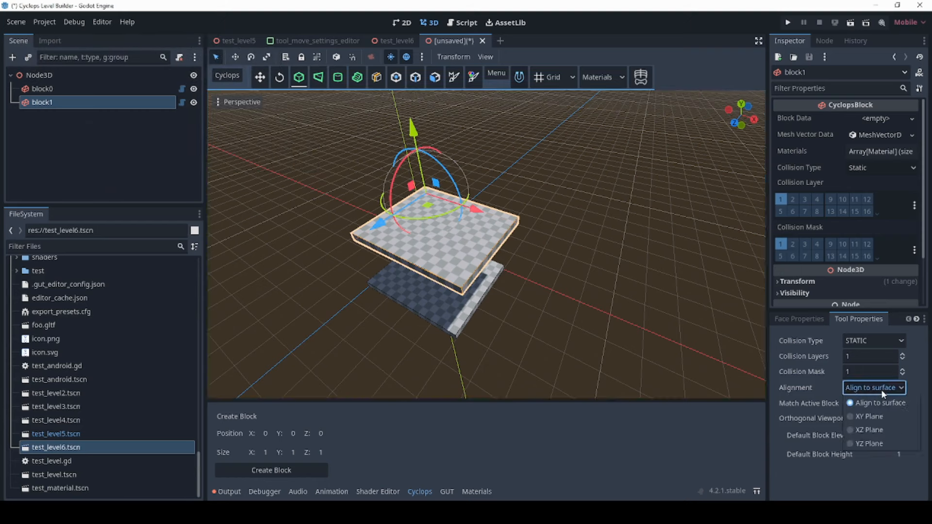
pyautogui.click(879, 403)
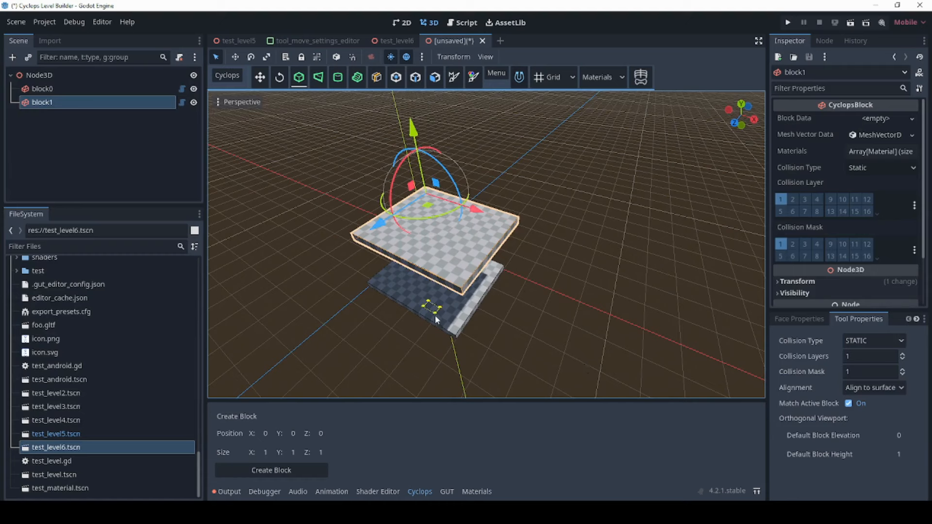
pyautogui.click(271, 470)
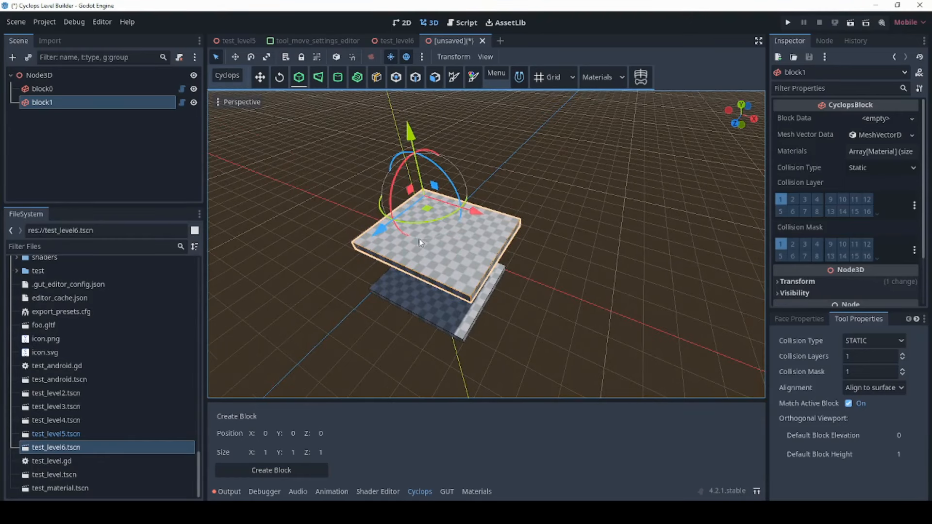
pyautogui.moveTo(304, 325)
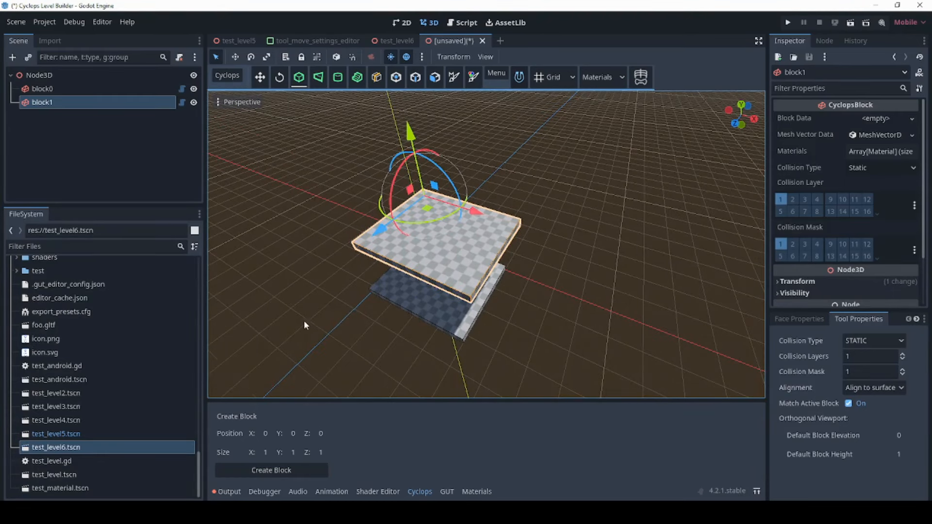
pyautogui.moveTo(866, 384)
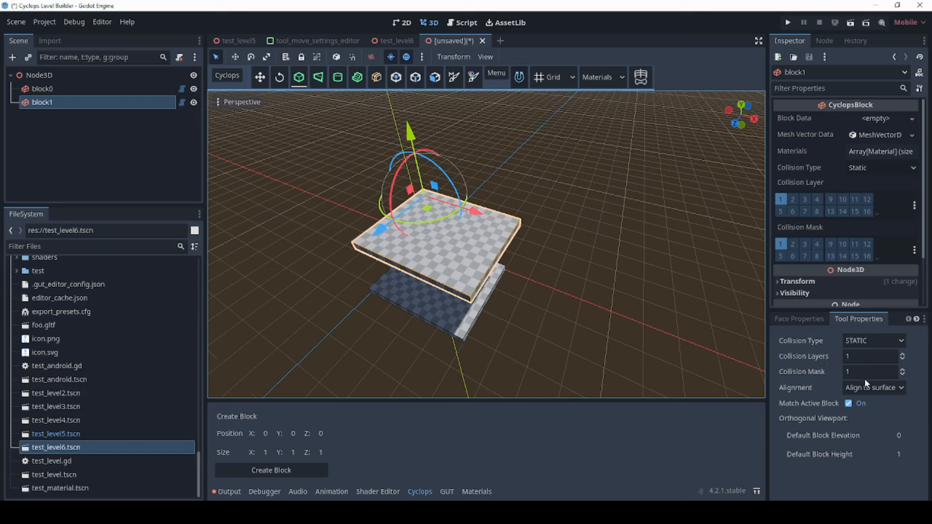
# Step: Set block alignment to XZ Plane and draw slab blocks Block_0 and Block_1
pyautogui.click(874, 386)
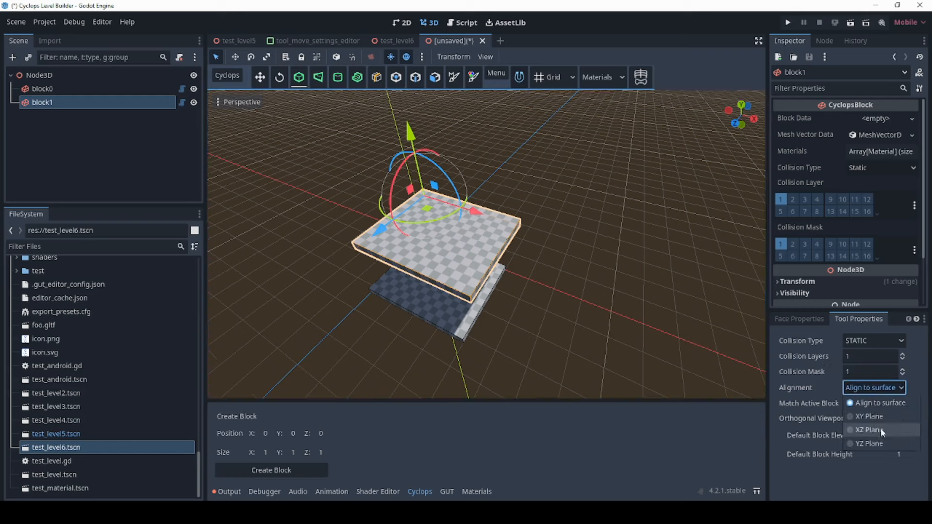
pyautogui.click(868, 429)
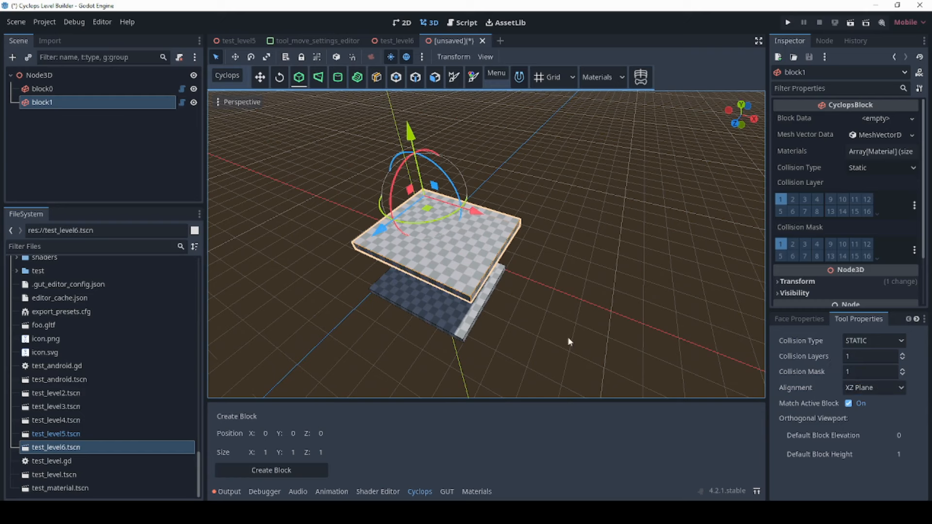
pyautogui.moveTo(442, 296)
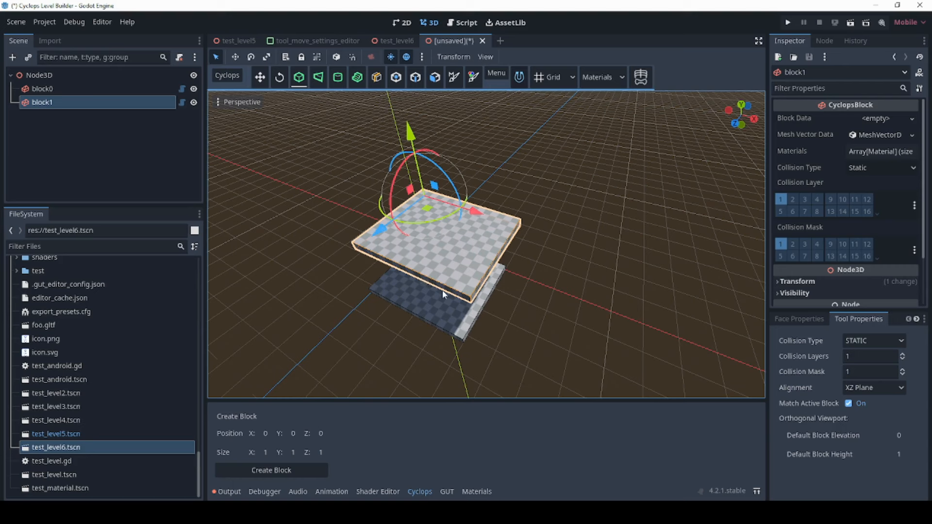
pyautogui.moveTo(434, 264)
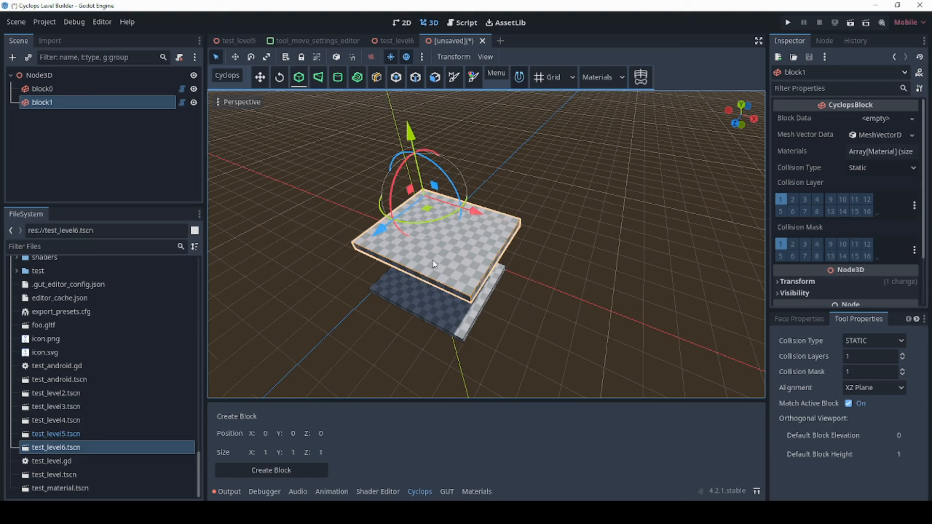
pyautogui.moveTo(429, 264)
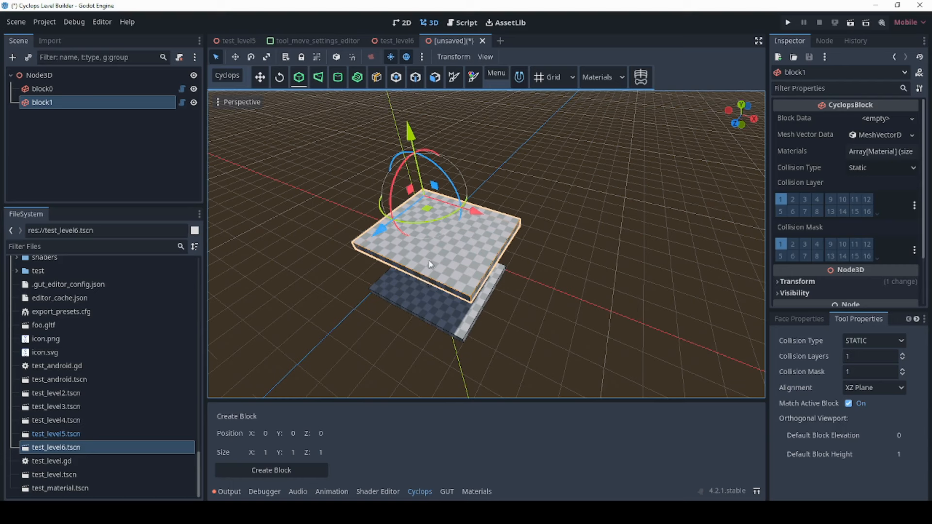
pyautogui.moveTo(450, 249)
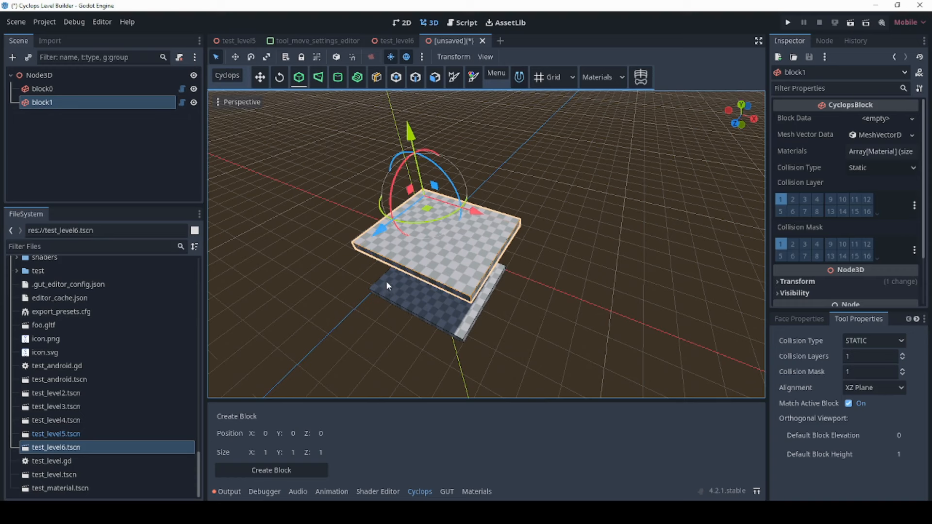
pyautogui.moveTo(410, 284)
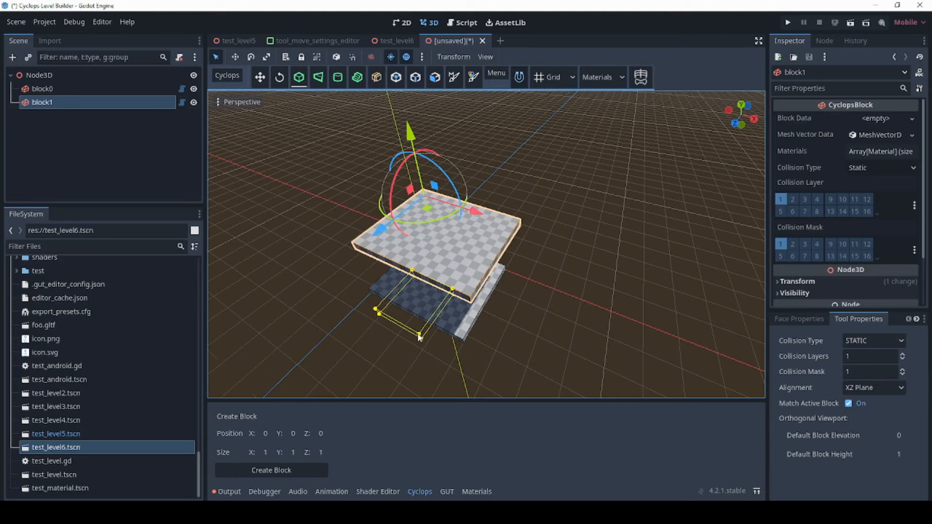
pyautogui.click(271, 469)
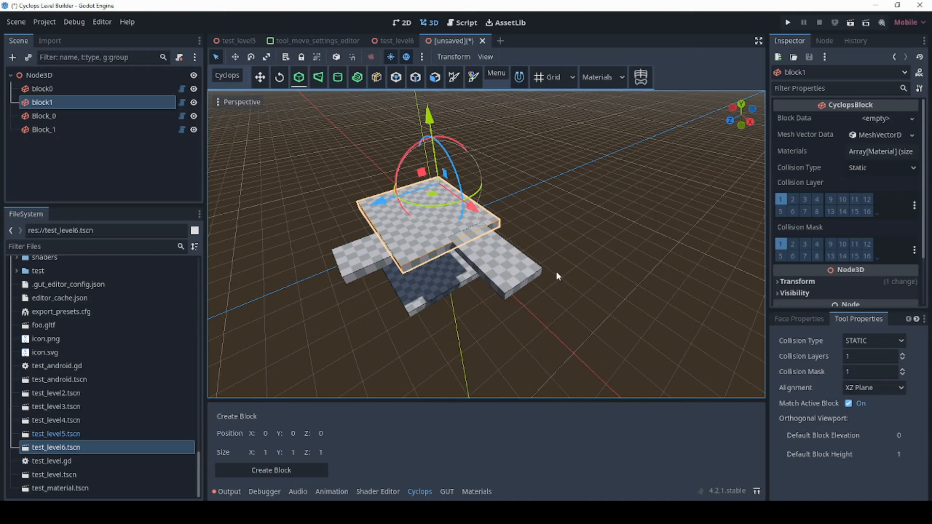
pyautogui.moveTo(558, 276); pyautogui.dragTo(493, 275)
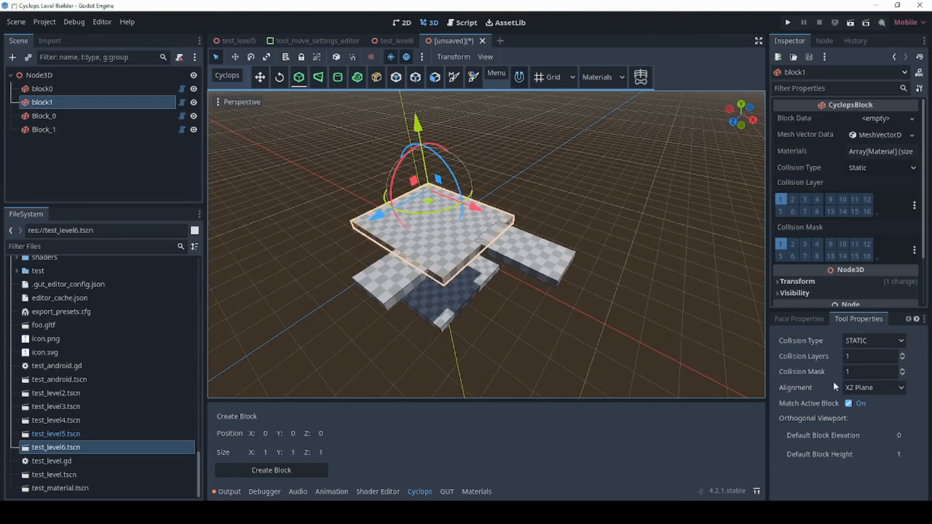
# Step: Switch alignment back to Align to surface and drag out a tall pillar block
pyautogui.click(874, 387)
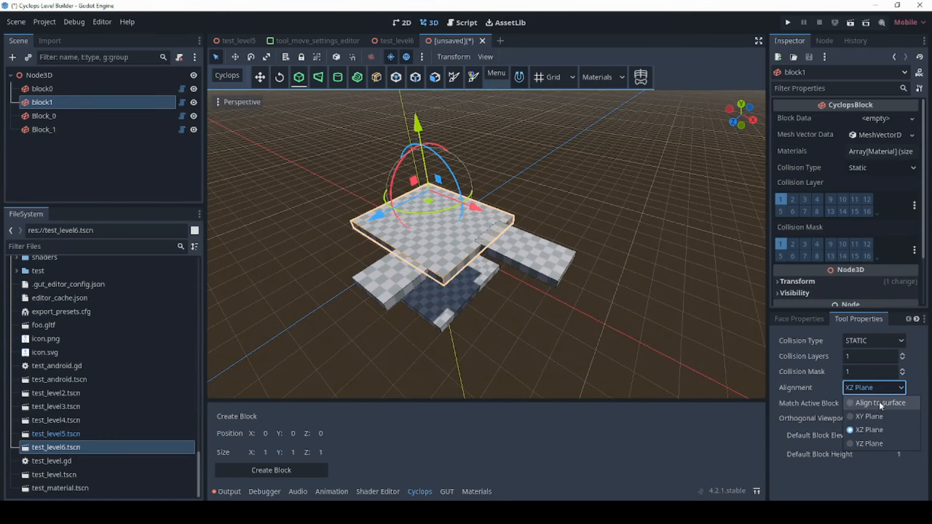
pyautogui.click(880, 403)
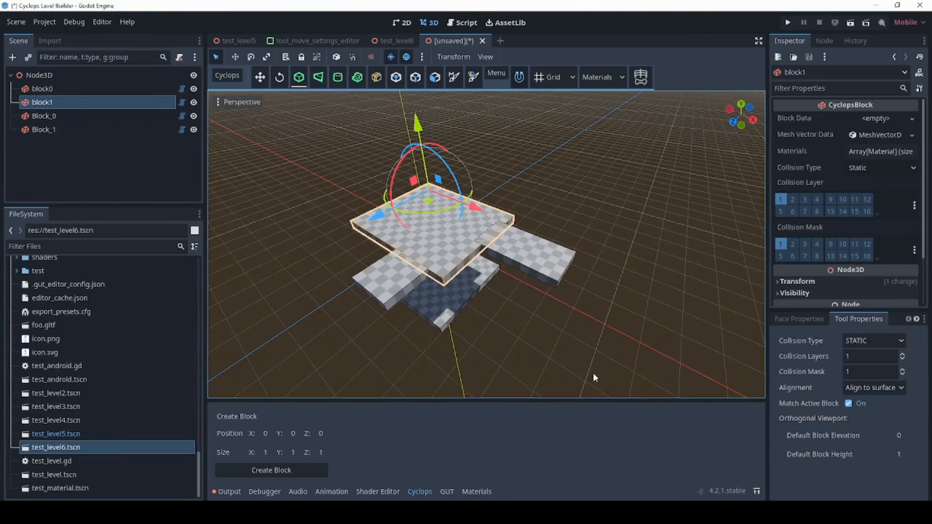
pyautogui.moveTo(594, 378); pyautogui.dragTo(457, 302)
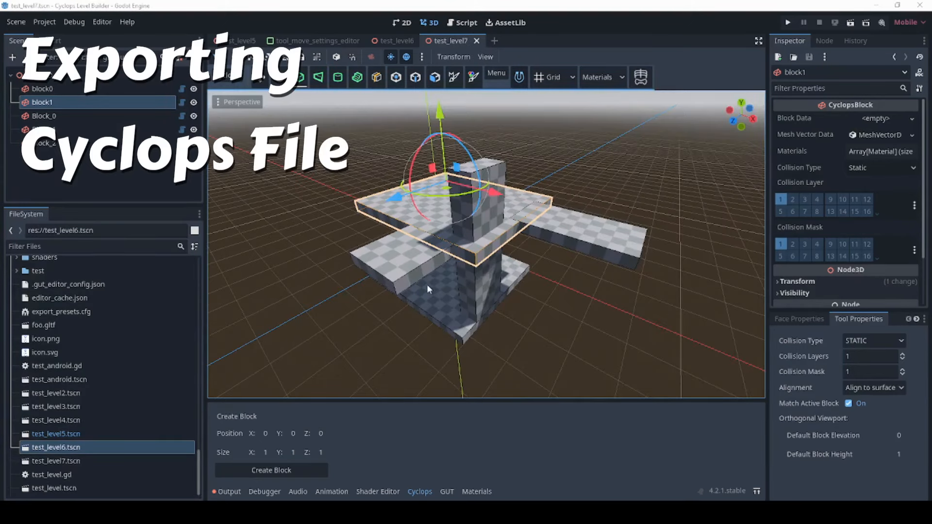
pyautogui.moveTo(540, 52)
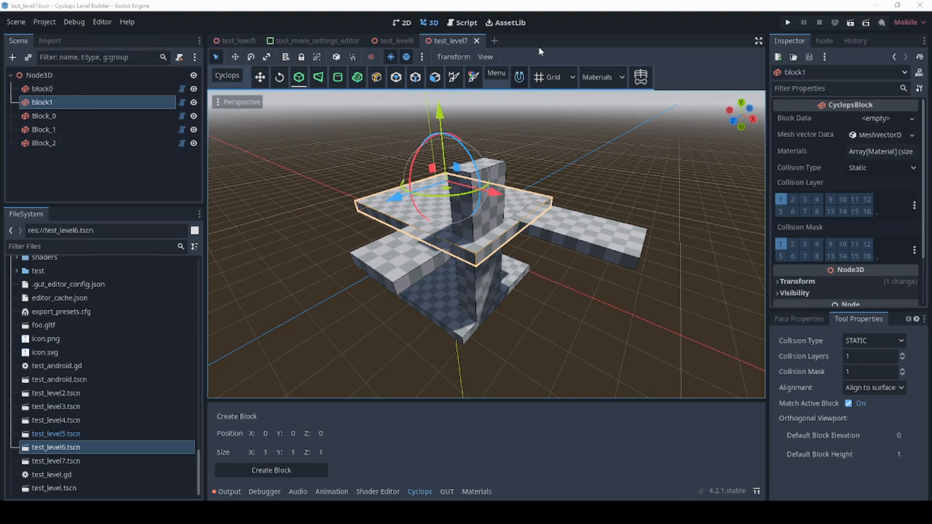
# Step: Export the blocks through the Cyclops Menu to res://my_file.cyclops and switch to File Explorer
pyautogui.click(495, 73)
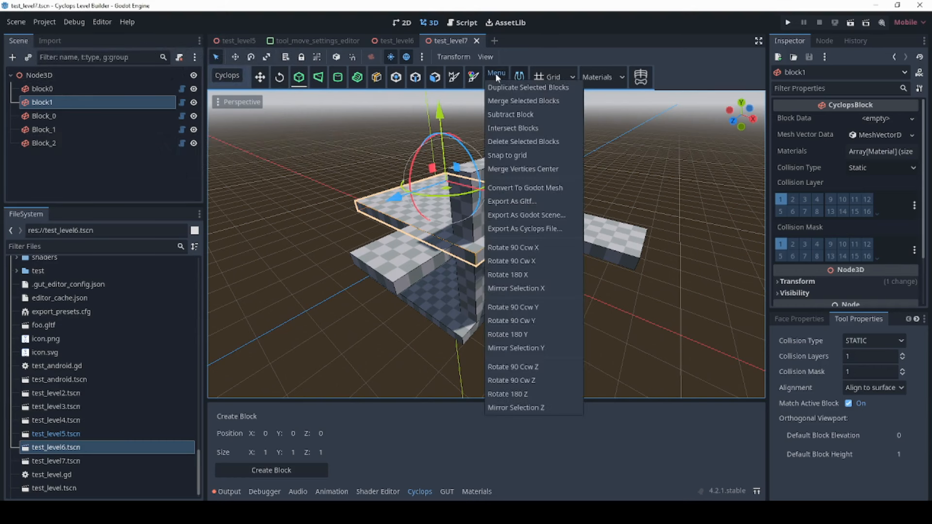
pyautogui.moveTo(533, 232)
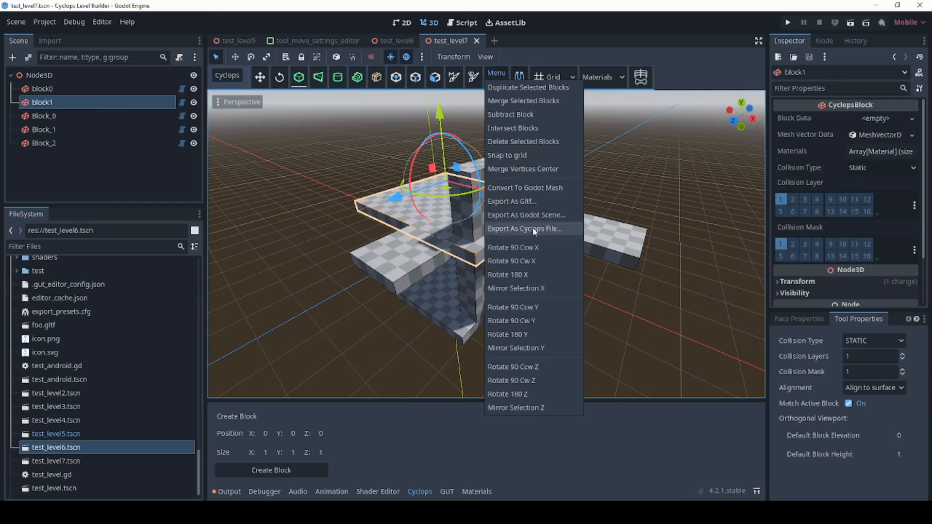
pyautogui.click(523, 228)
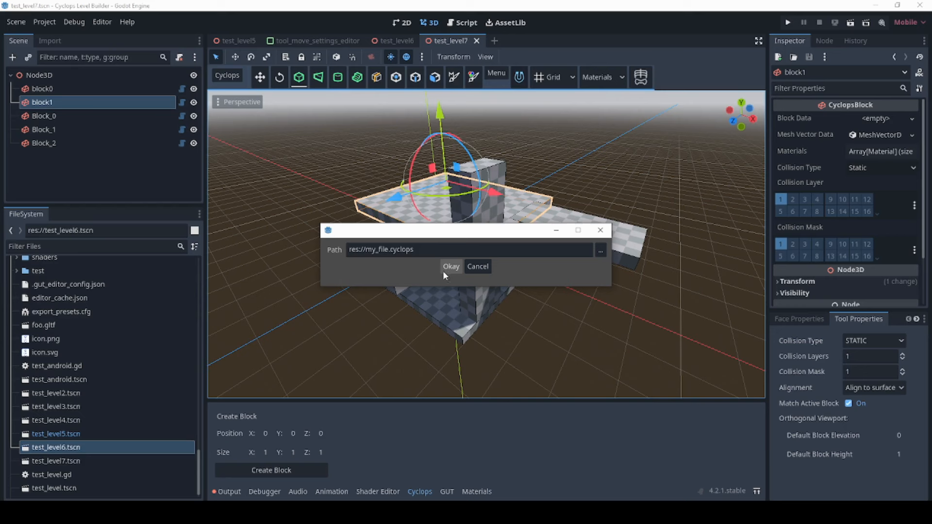
pyautogui.click(450, 266)
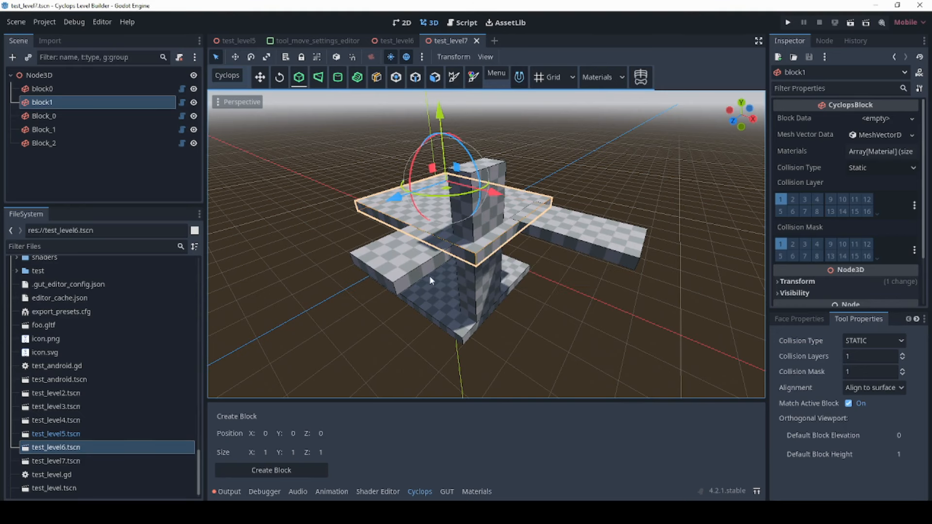
pyautogui.press('alt+tab')
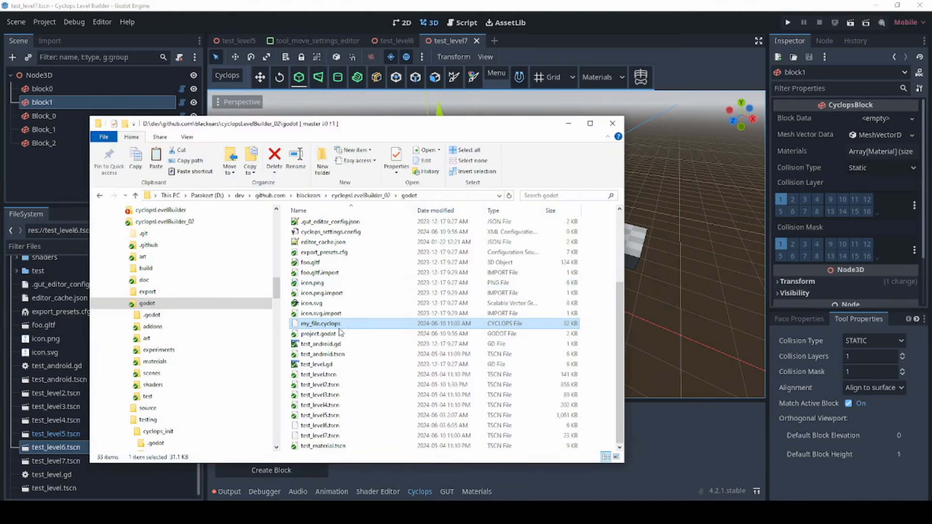
# Step: Select my_file.cyclops in the godot folder, then bring the Godot editor forward
pyautogui.click(324, 334)
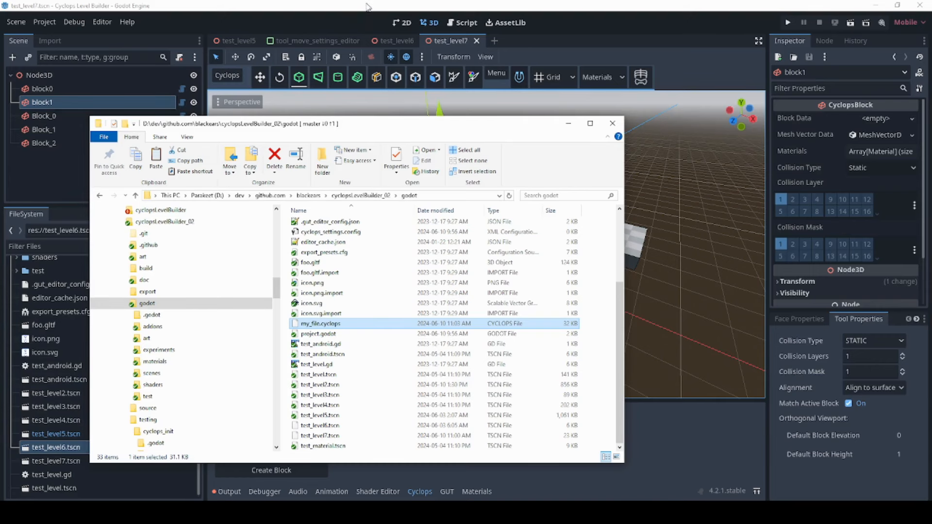
pyautogui.click(611, 123)
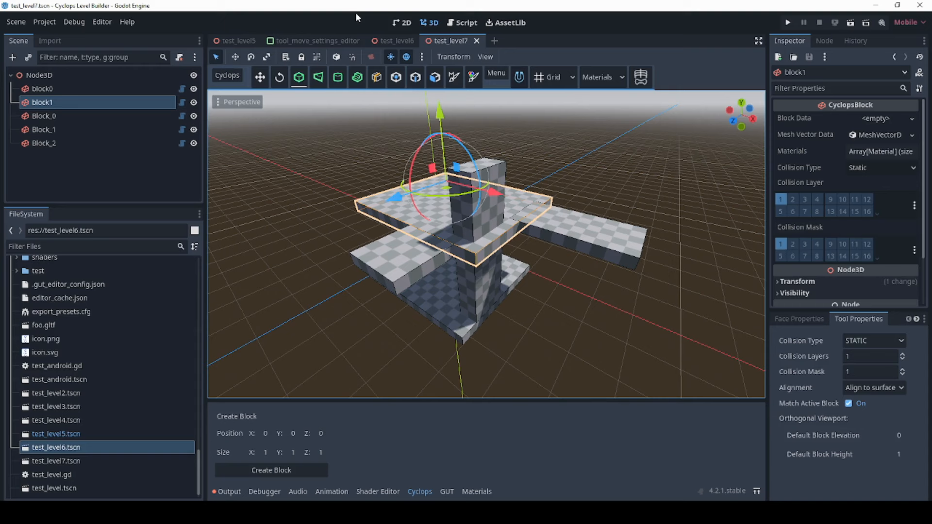
pyautogui.moveTo(358, 17)
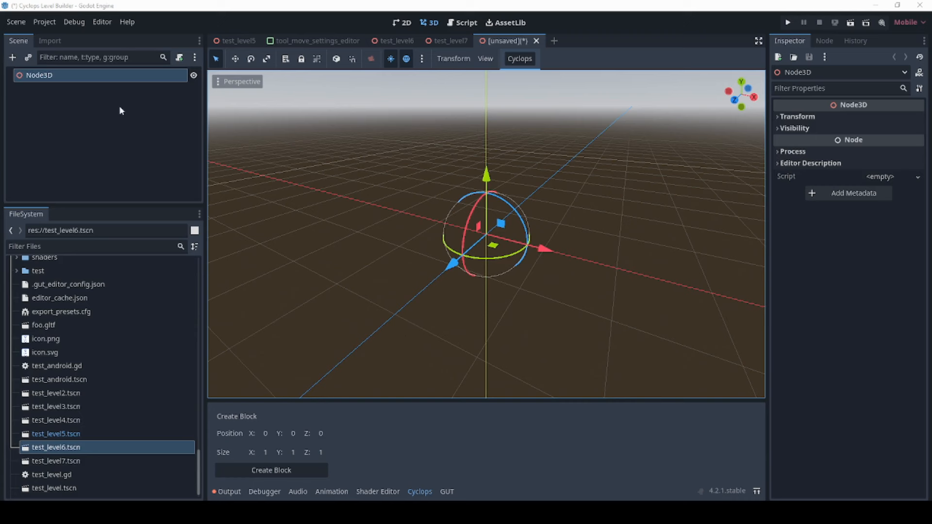
pyautogui.moveTo(318, 177)
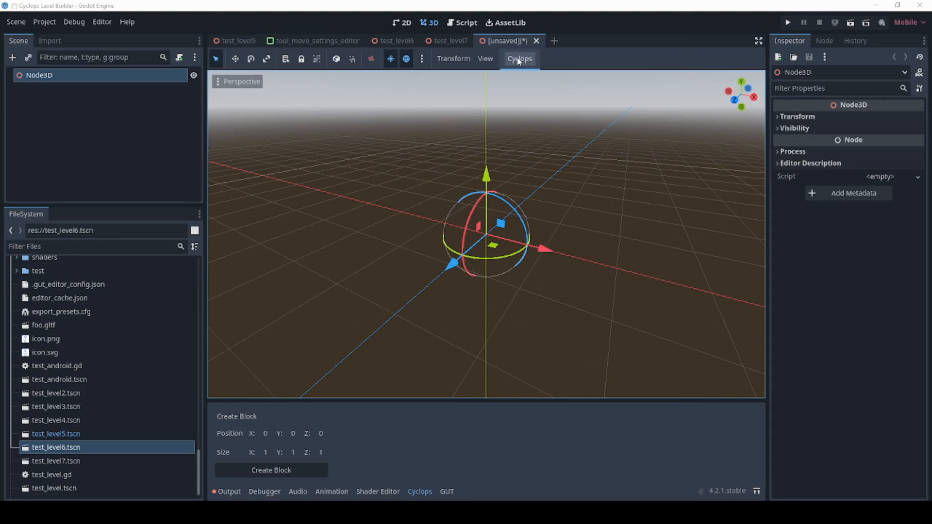
# Step: Glance at the test_level6 tab, then return to the new unsaved Node3D scene
pyautogui.click(519, 58)
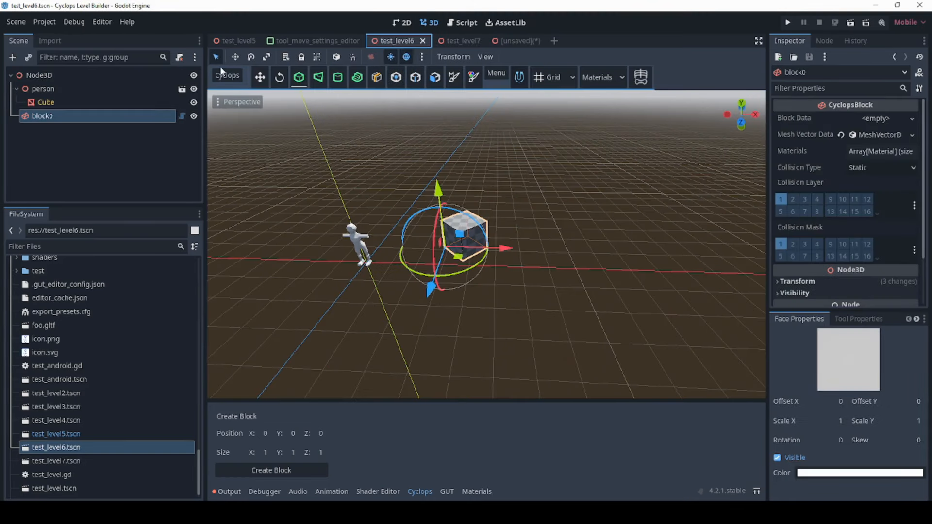
pyautogui.click(227, 74)
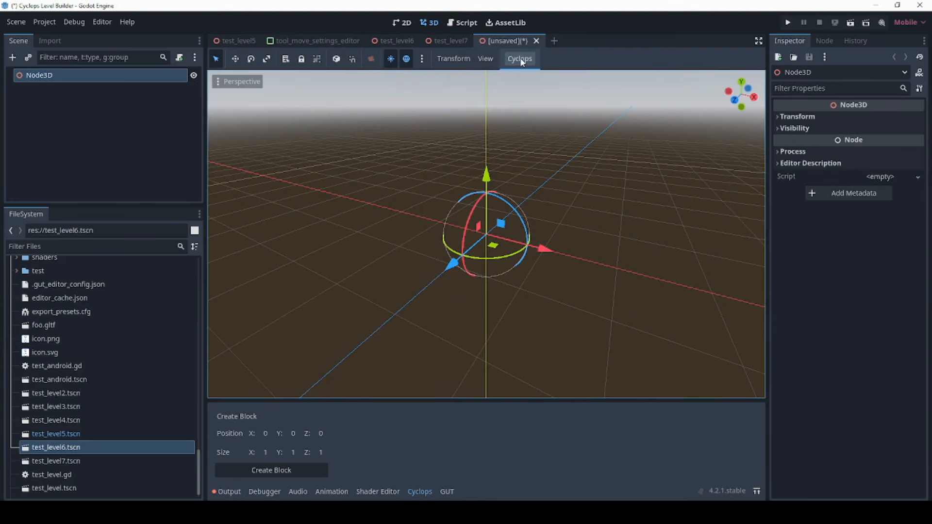
# Step: Import res://my_file.cyclops via Cyclops > Import Cyclops File, restoring the five blocks
pyautogui.click(518, 58)
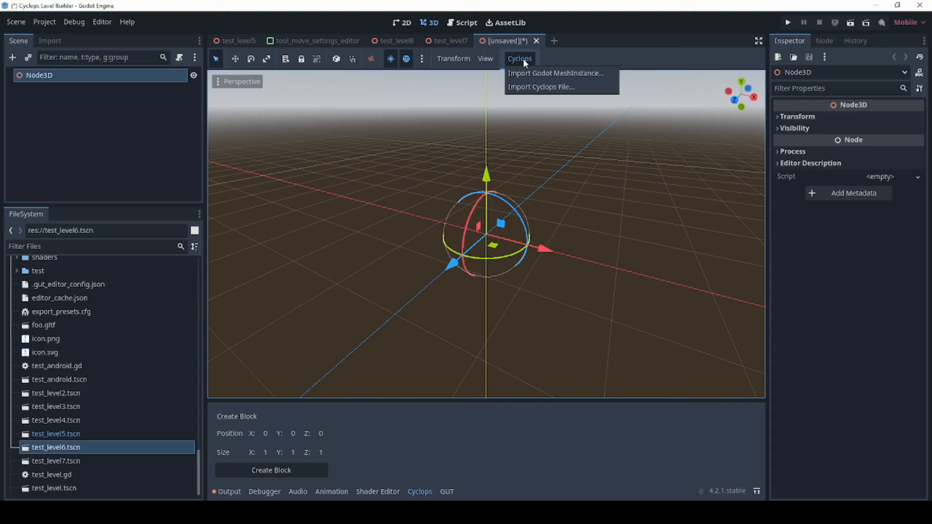
pyautogui.moveTo(539, 87)
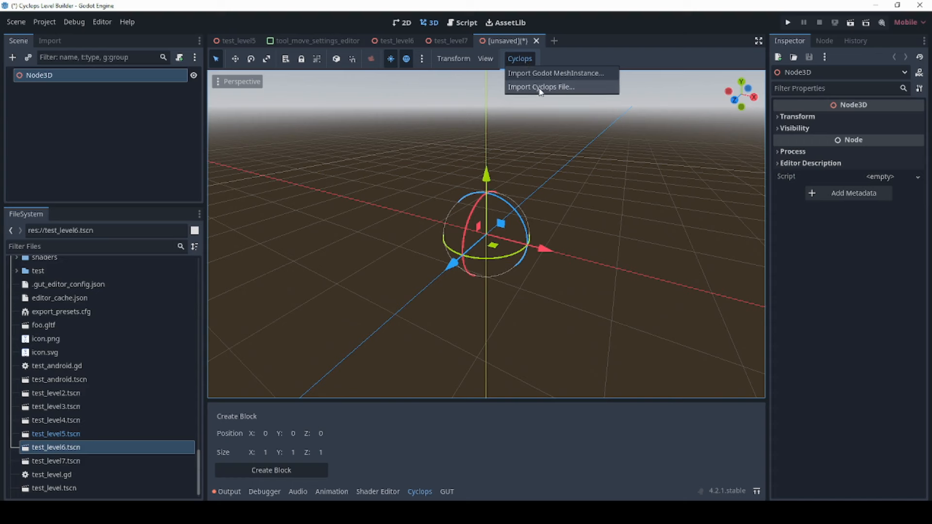
pyautogui.click(540, 87)
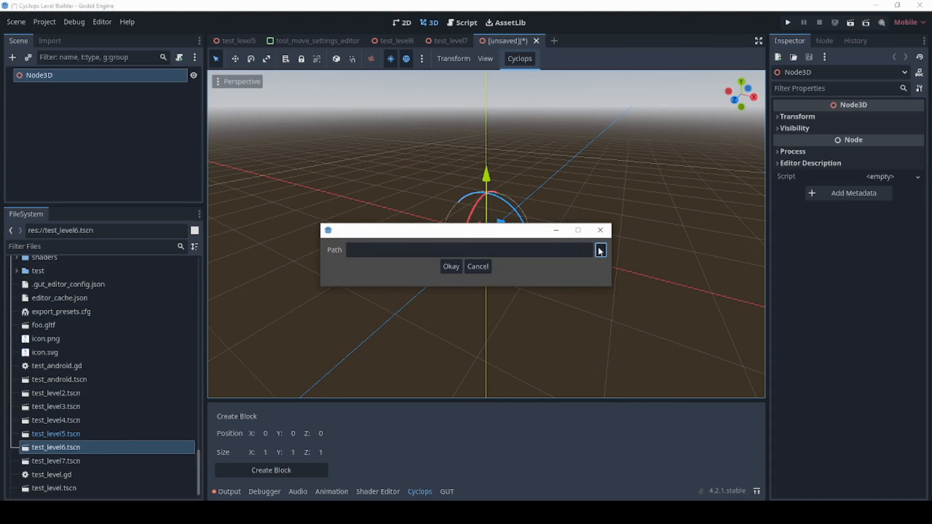
pyautogui.click(600, 250)
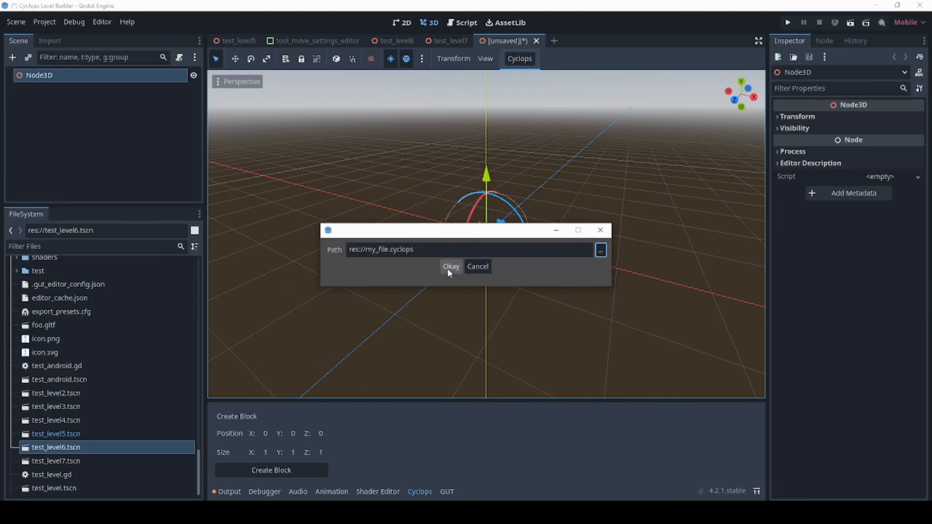
pyautogui.click(451, 266)
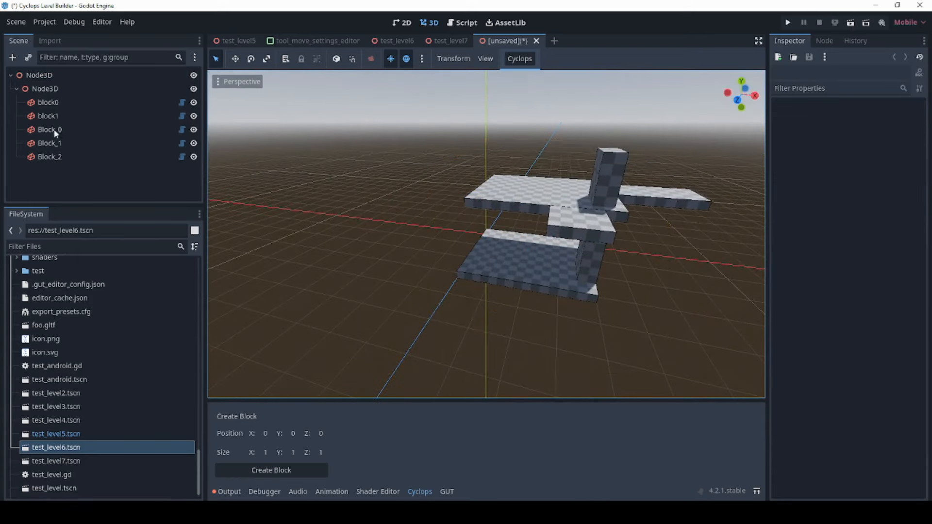
# Step: Select block0 and then Block_1 in the Scene dock to inspect them
pyautogui.click(47, 101)
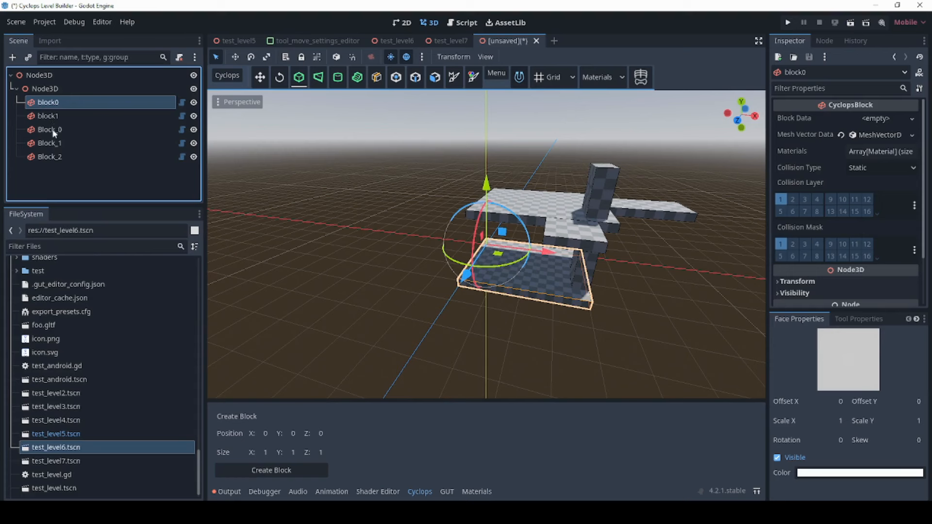
pyautogui.click(50, 143)
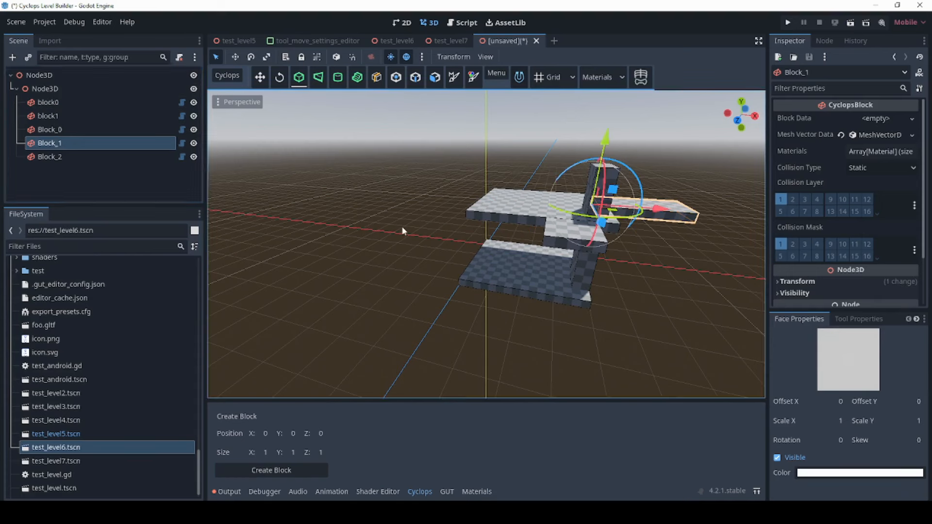
pyautogui.moveTo(404, 234)
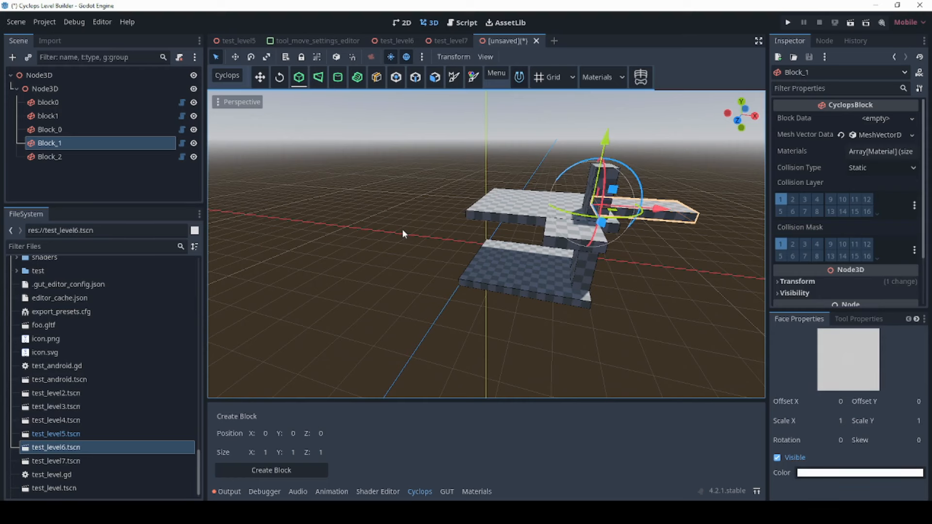
pyautogui.moveTo(412, 233)
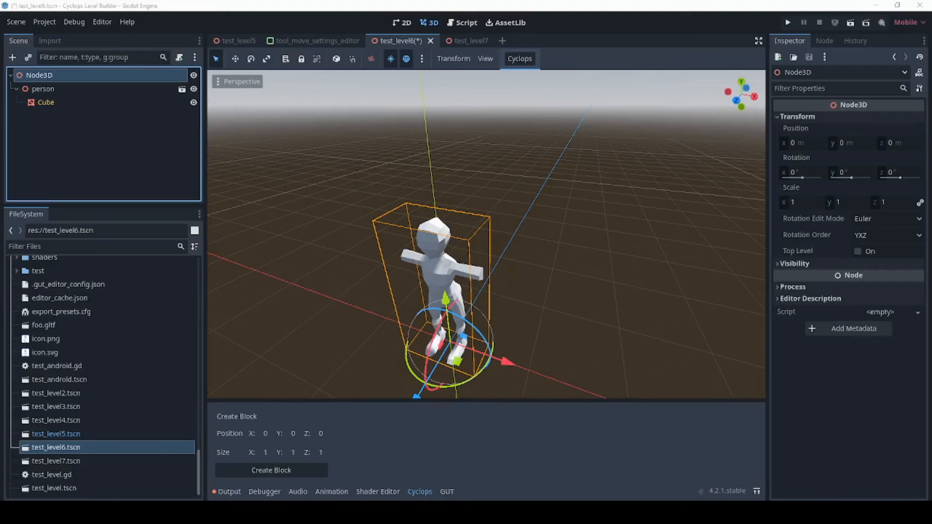
# Step: Return to test_level7, switch back to the Move tool, and bring up Transform space choices
pyautogui.click(458, 40)
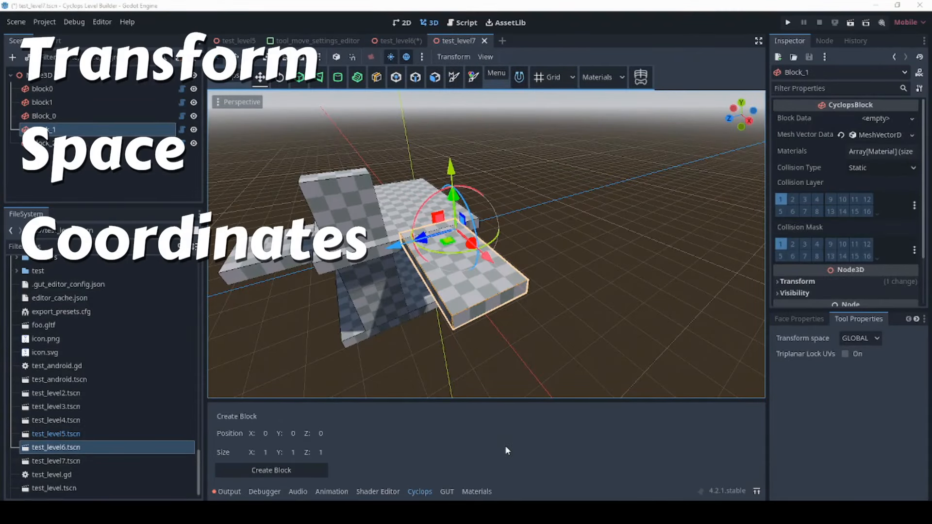
pyautogui.moveTo(836, 368)
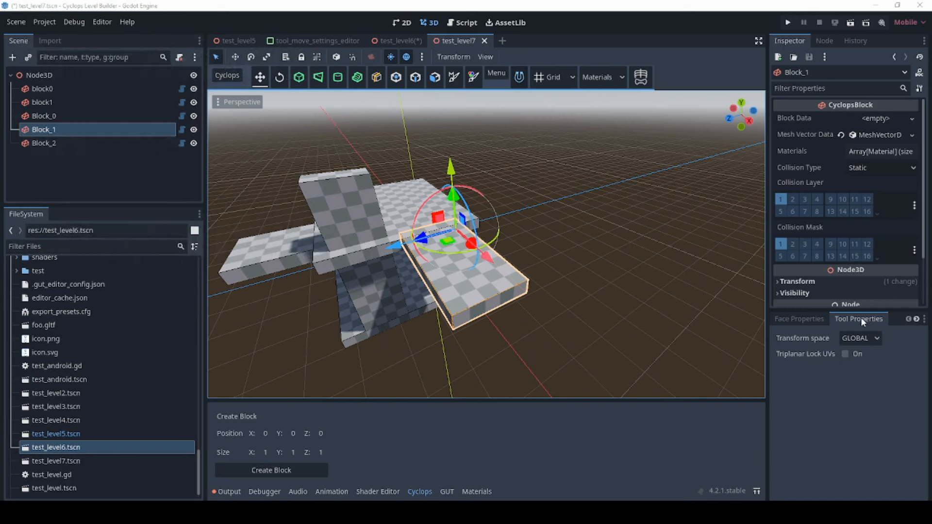
pyautogui.moveTo(712, 308)
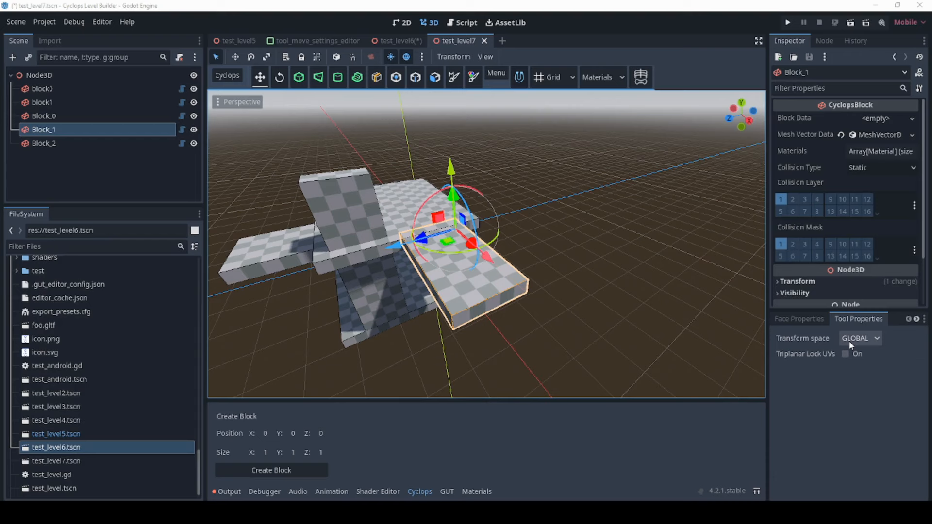
pyautogui.moveTo(850, 344)
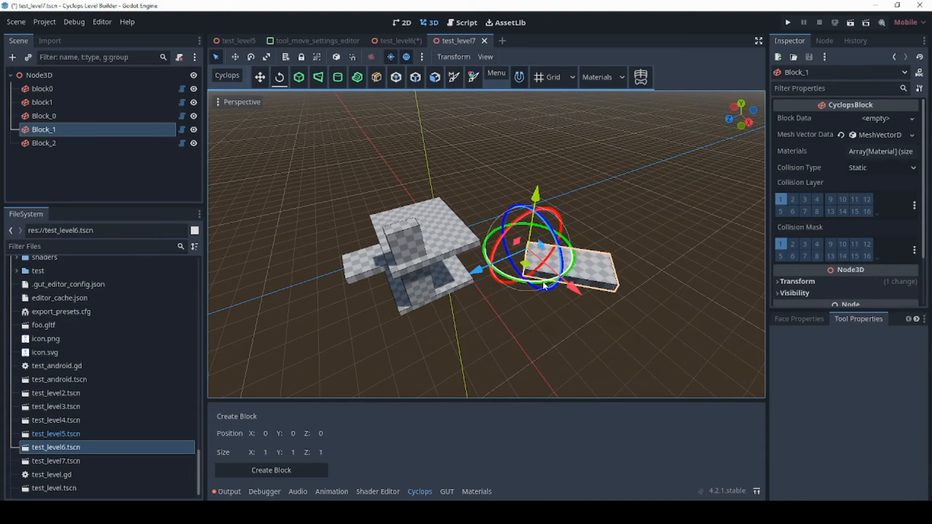
pyautogui.click(259, 77)
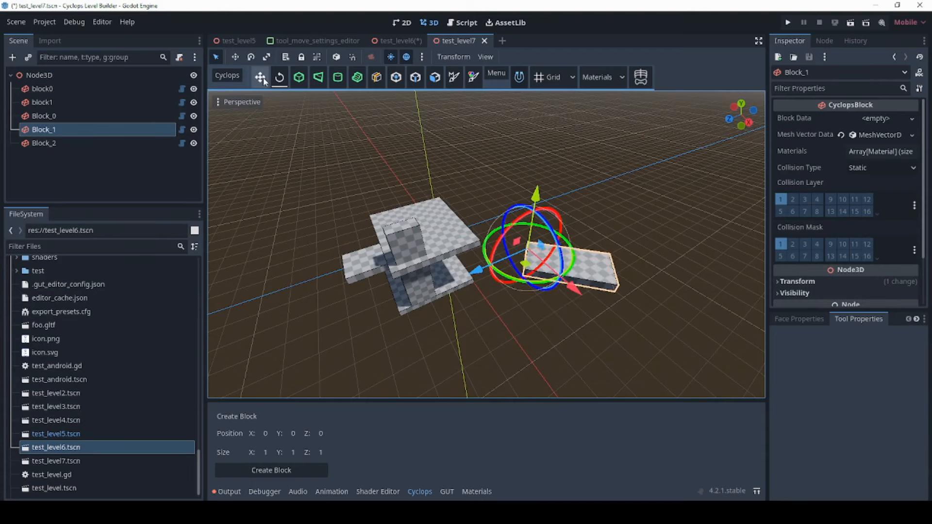
pyautogui.click(259, 77)
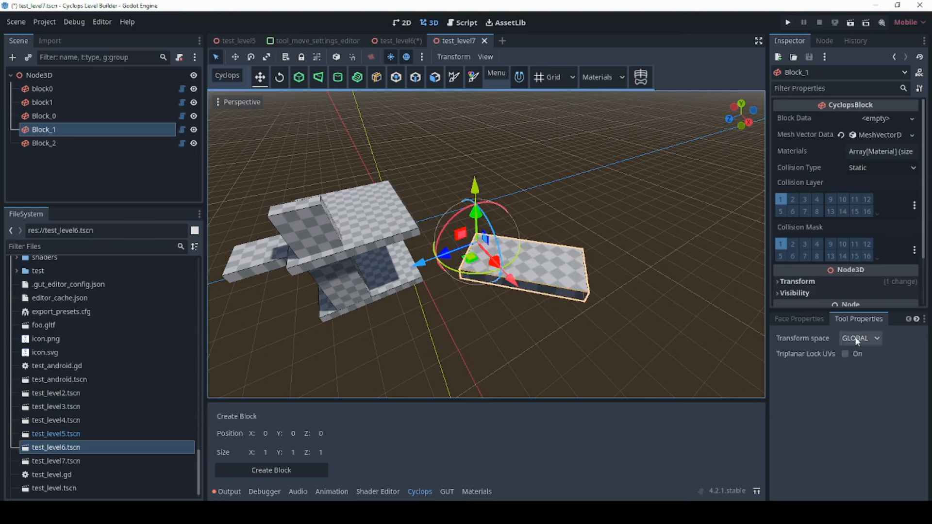
pyautogui.click(858, 339)
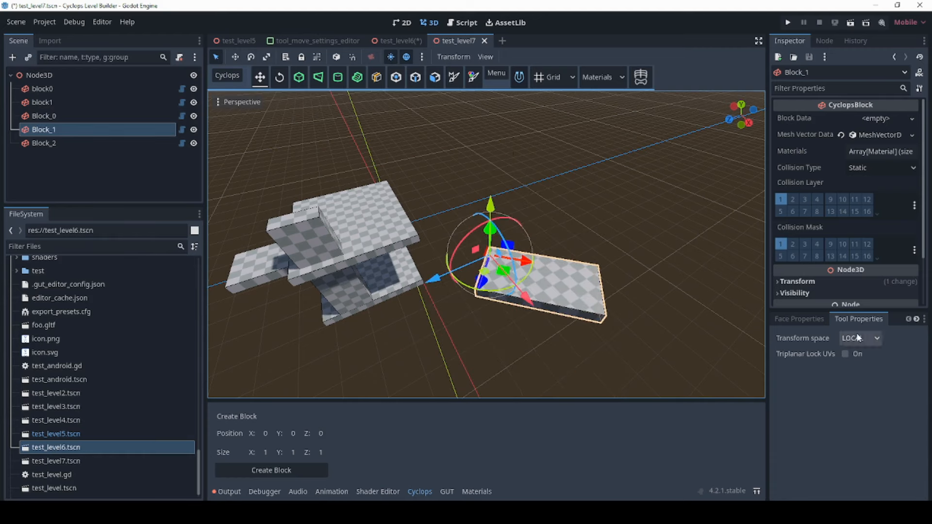
pyautogui.moveTo(701, 312)
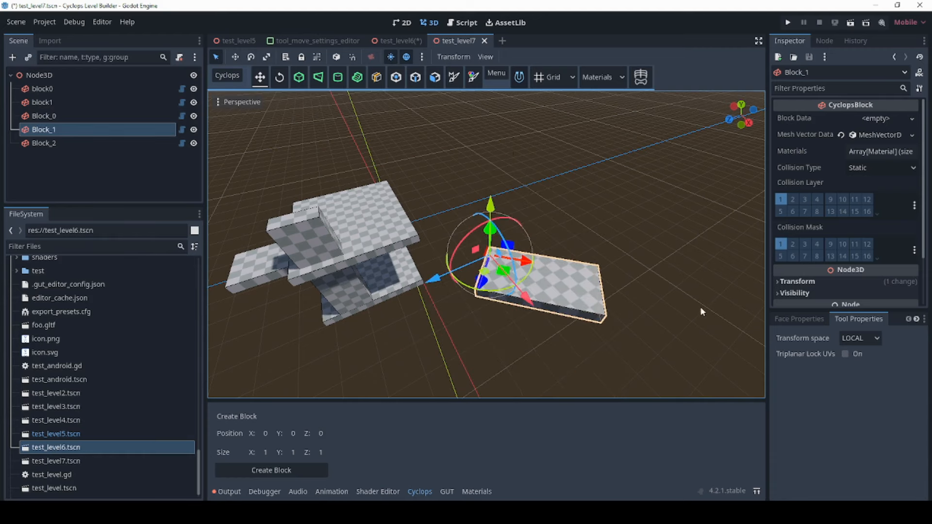
pyautogui.moveTo(636, 304)
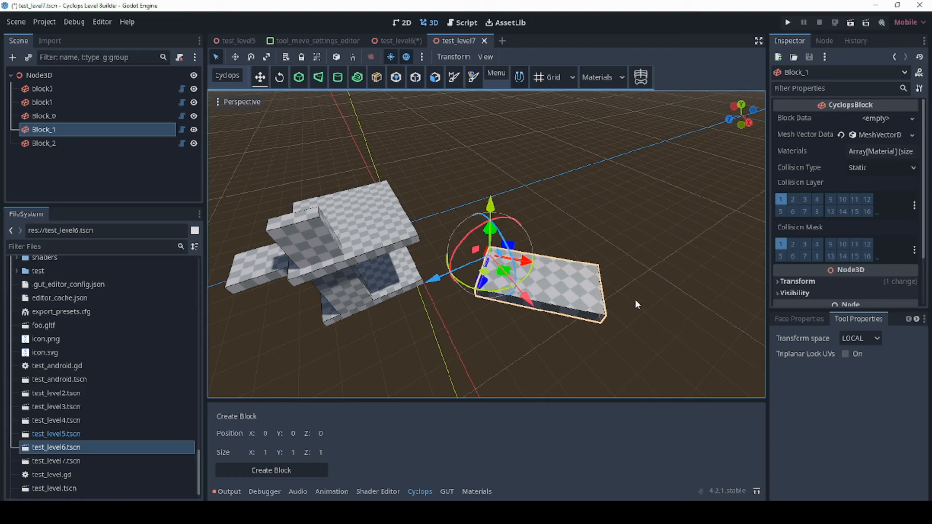
pyautogui.moveTo(558, 318)
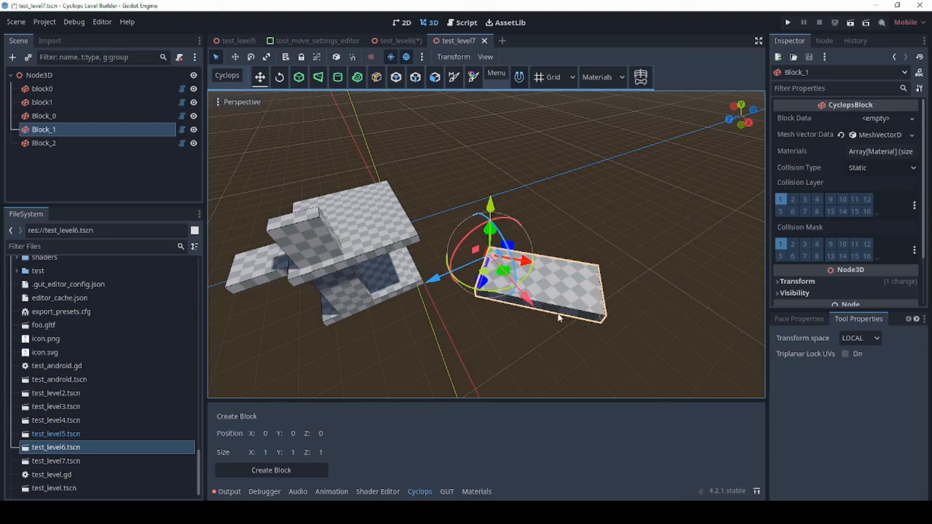
# Step: Set Transform space to VIEW and drag Block_1 right, back, and toward the camera
pyautogui.click(859, 338)
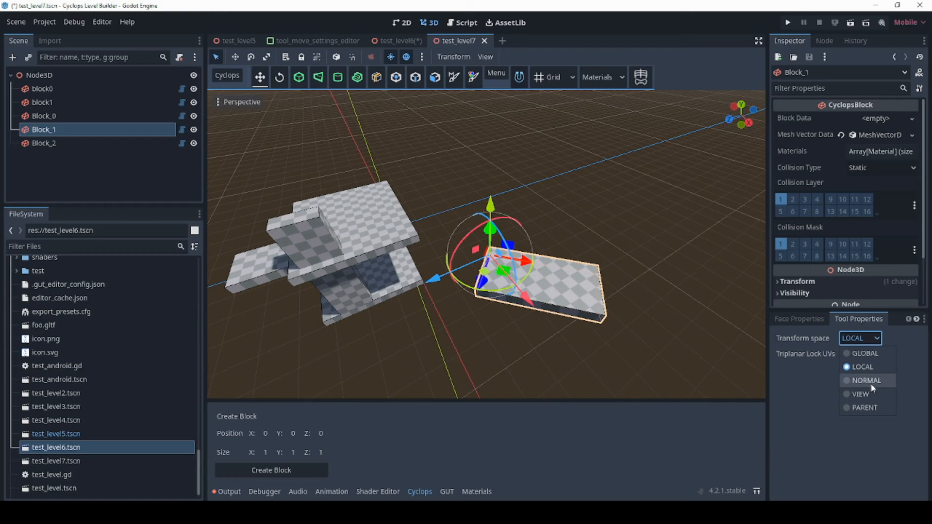
pyautogui.click(860, 394)
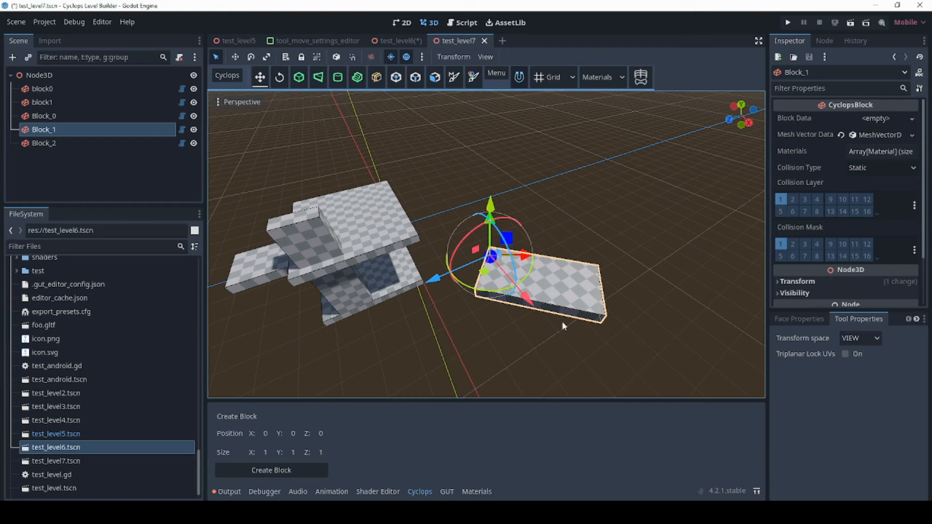
pyautogui.moveTo(563, 326); pyautogui.dragTo(514, 271)
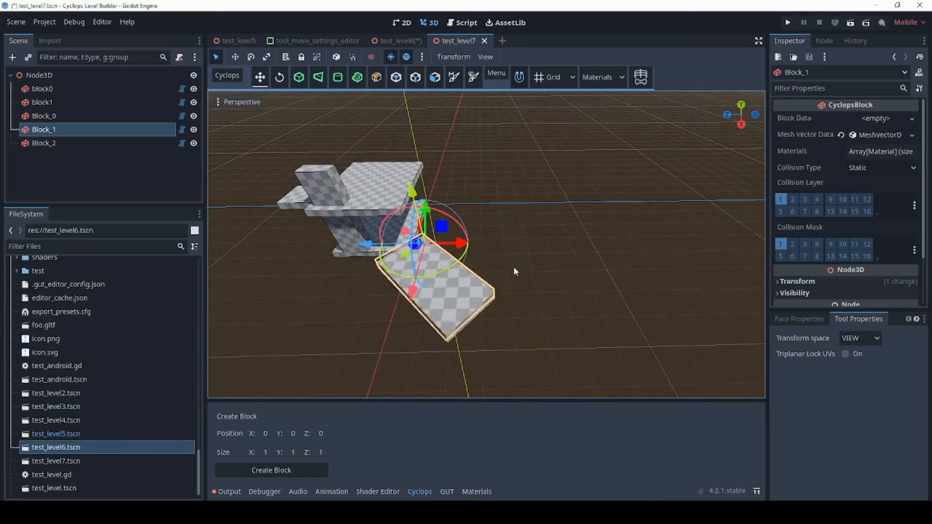
pyautogui.moveTo(416, 243); pyautogui.dragTo(618, 238)
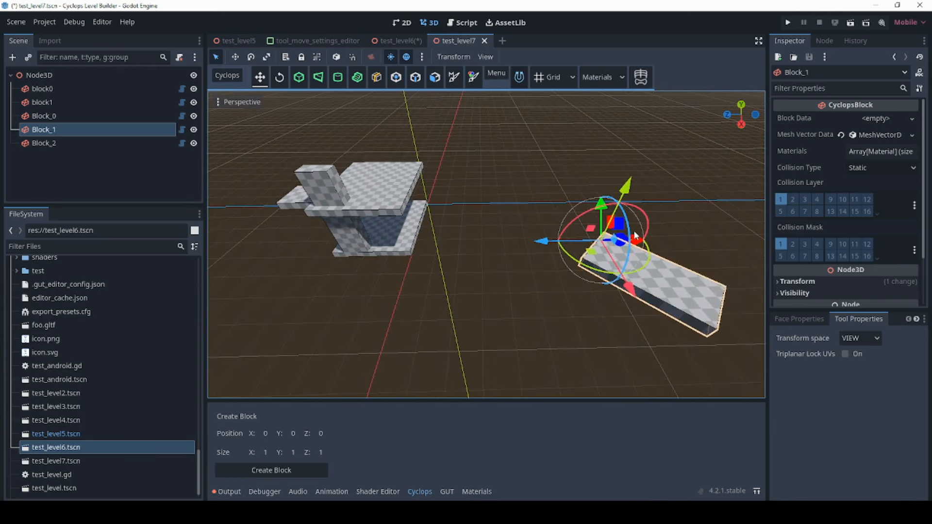
pyautogui.moveTo(632, 235); pyautogui.dragTo(547, 244)
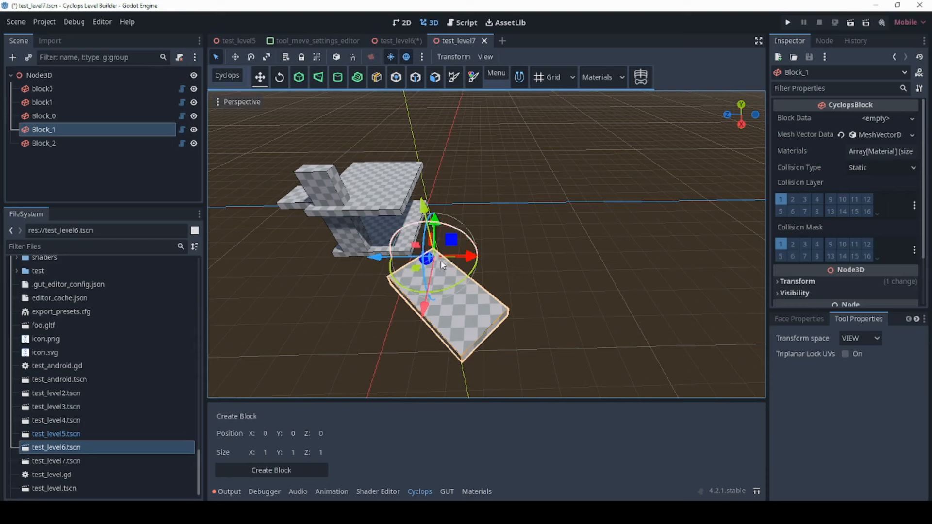
pyautogui.moveTo(439, 261); pyautogui.dragTo(405, 273)
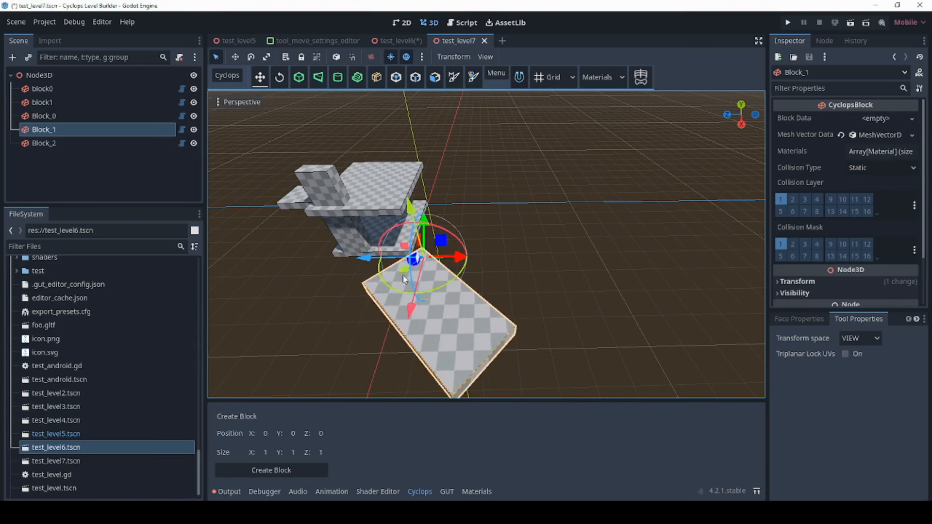
pyautogui.click(859, 337)
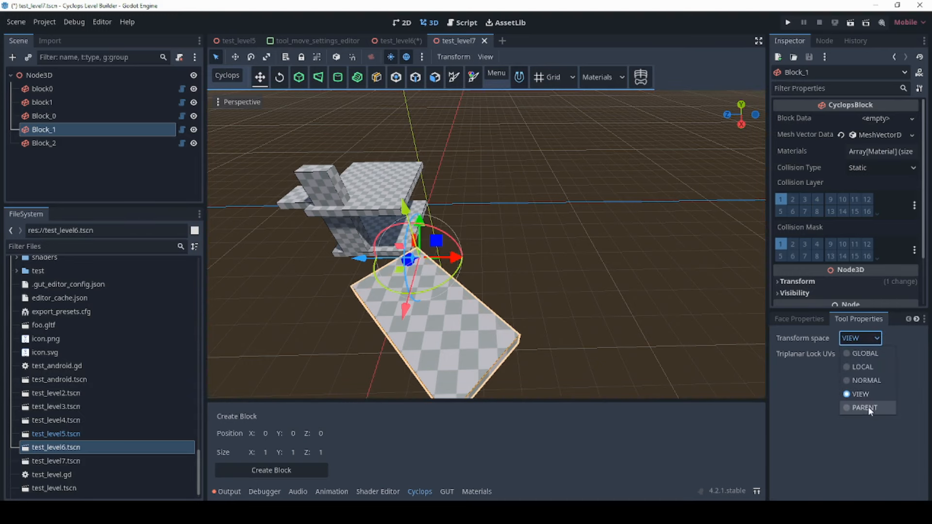
# Step: Choose PARENT transform space, then select the root Node3D and the Block_2 pillar
pyautogui.click(865, 407)
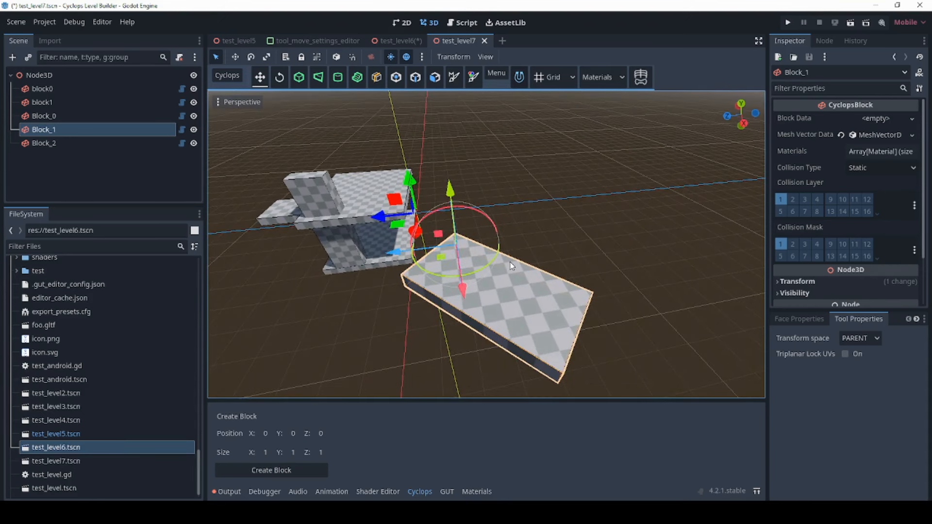
pyautogui.moveTo(530, 293)
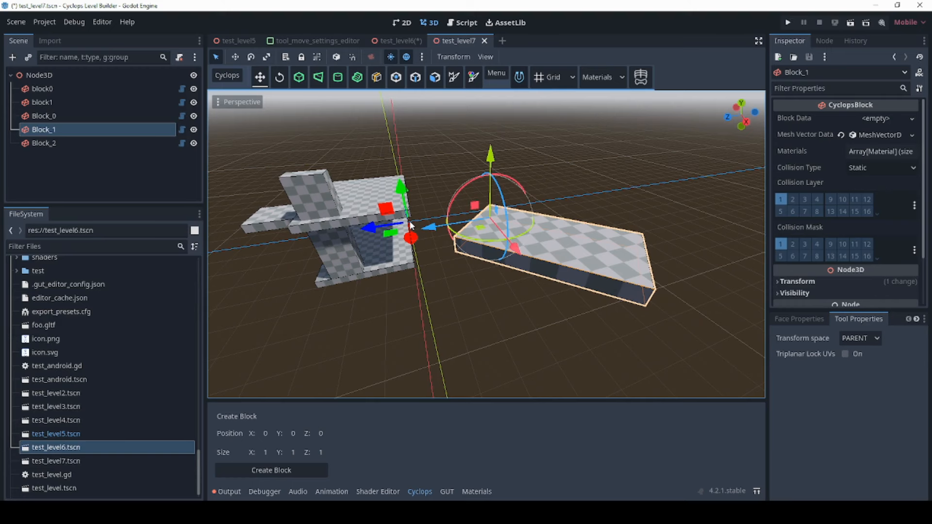
pyautogui.click(40, 75)
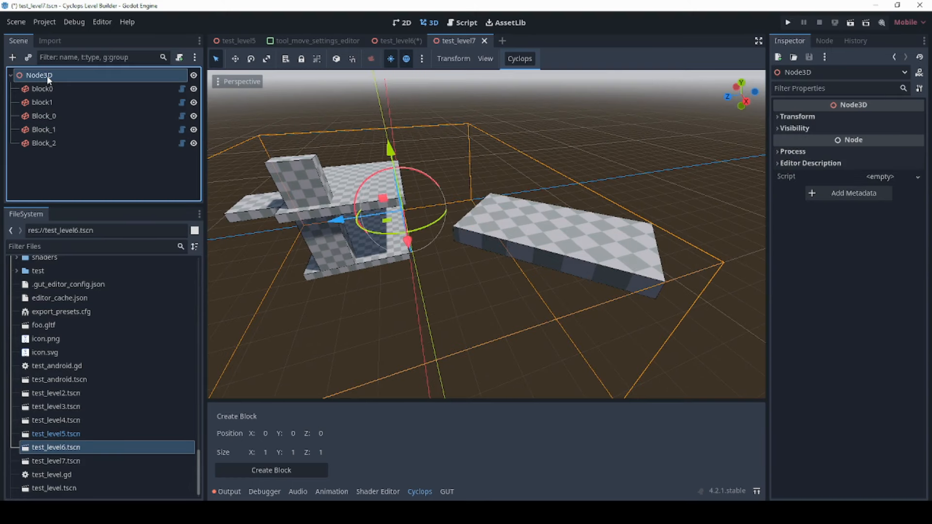
pyautogui.moveTo(40, 75)
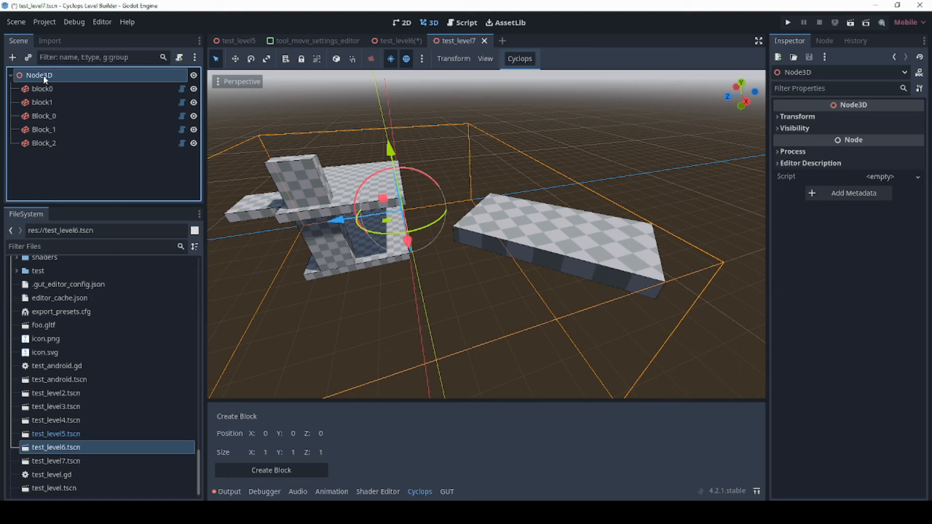
pyautogui.moveTo(40, 75)
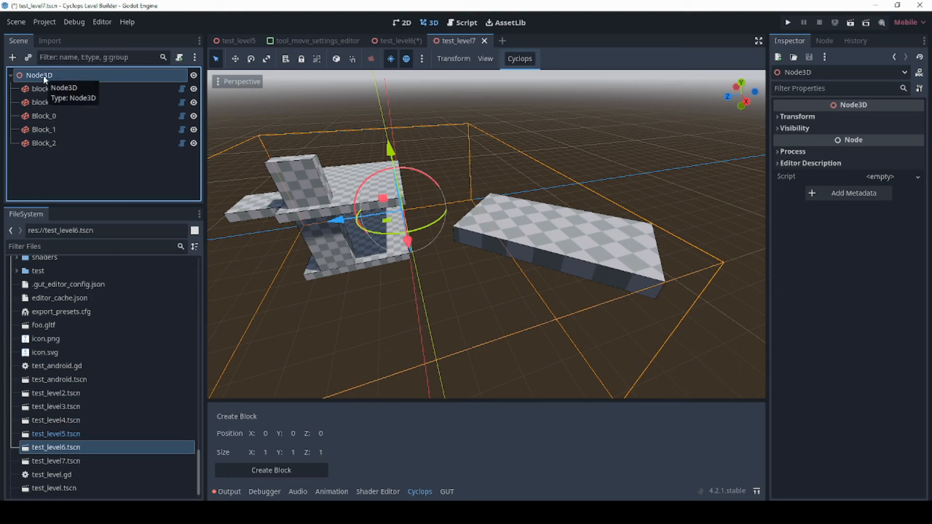
pyautogui.moveTo(47, 141)
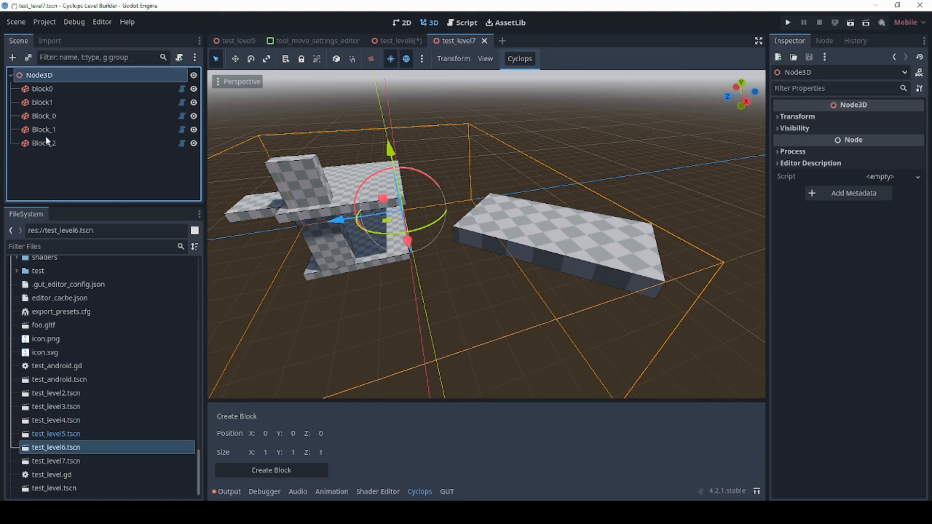
pyautogui.click(43, 143)
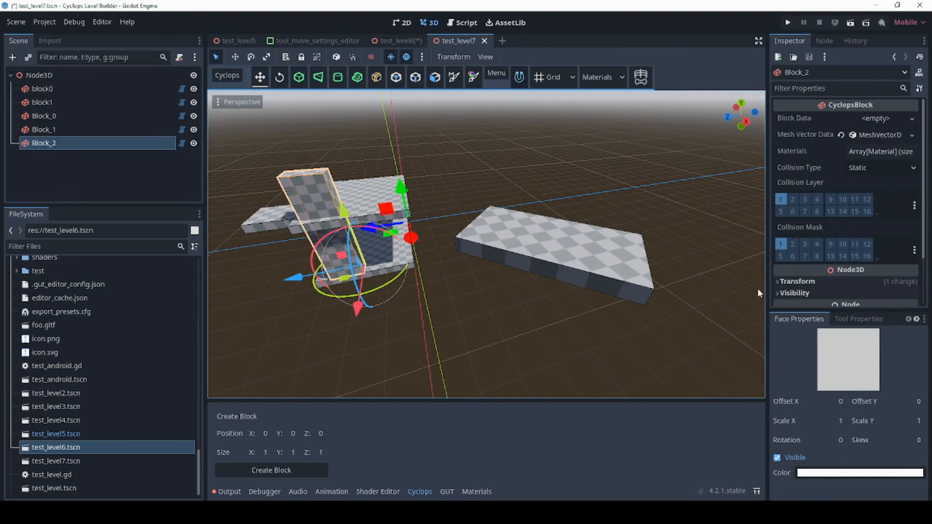
# Step: Set Transform space to NORMAL for Block_2, then switch to another Cyclops block tool
pyautogui.click(858, 318)
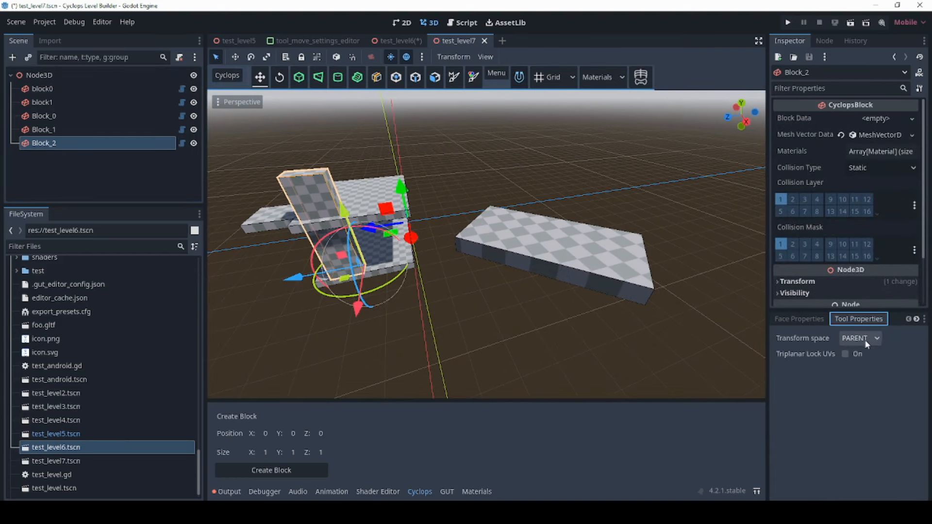
pyautogui.click(860, 338)
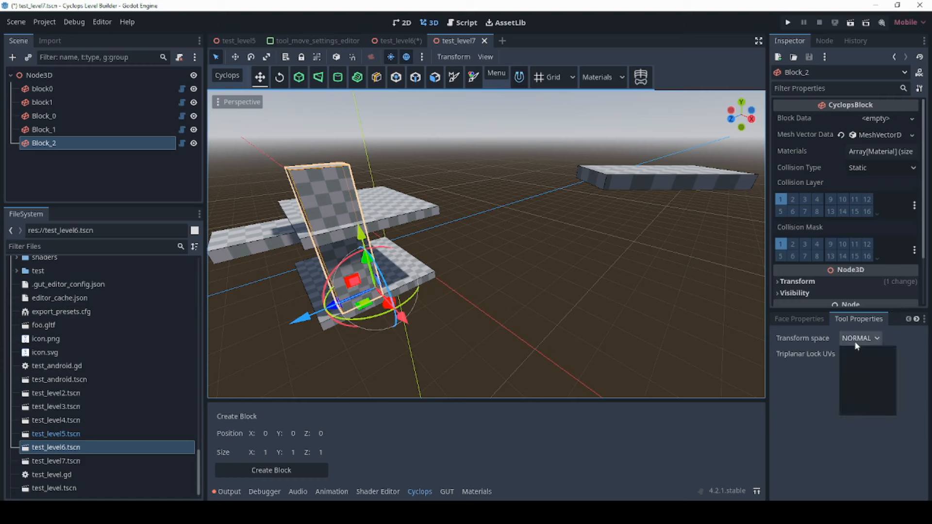
pyautogui.click(859, 338)
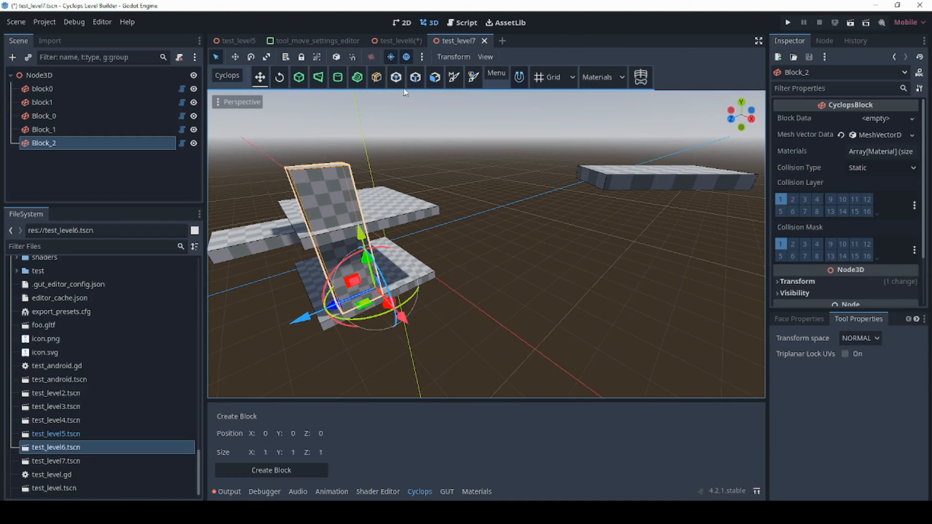
pyautogui.click(415, 77)
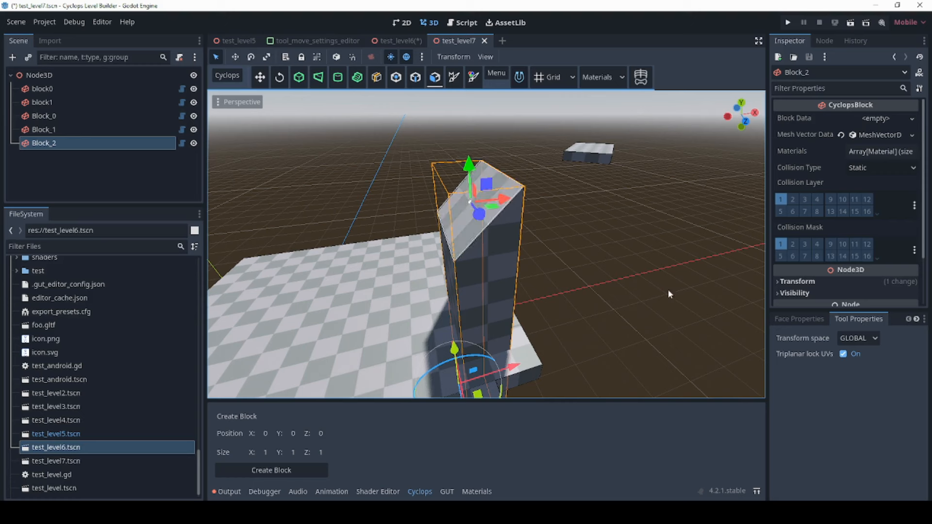
# Step: Select NORMAL transform space and drag the handles to resize the Block_2 column
pyautogui.click(858, 338)
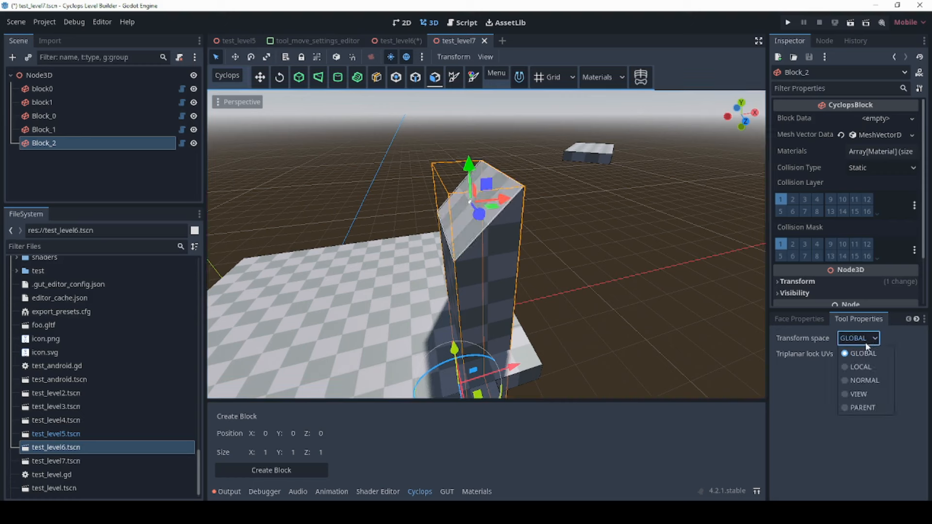
pyautogui.click(863, 381)
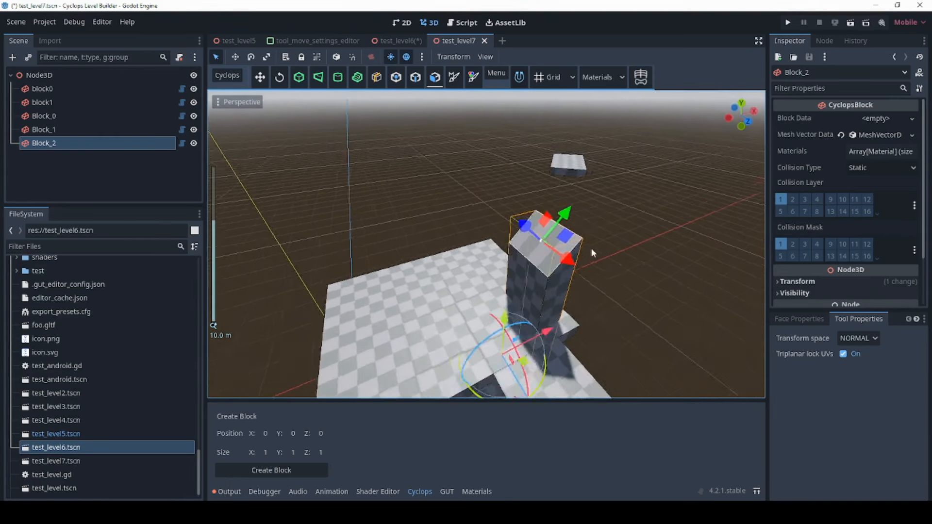
pyautogui.moveTo(591, 252); pyautogui.dragTo(499, 259)
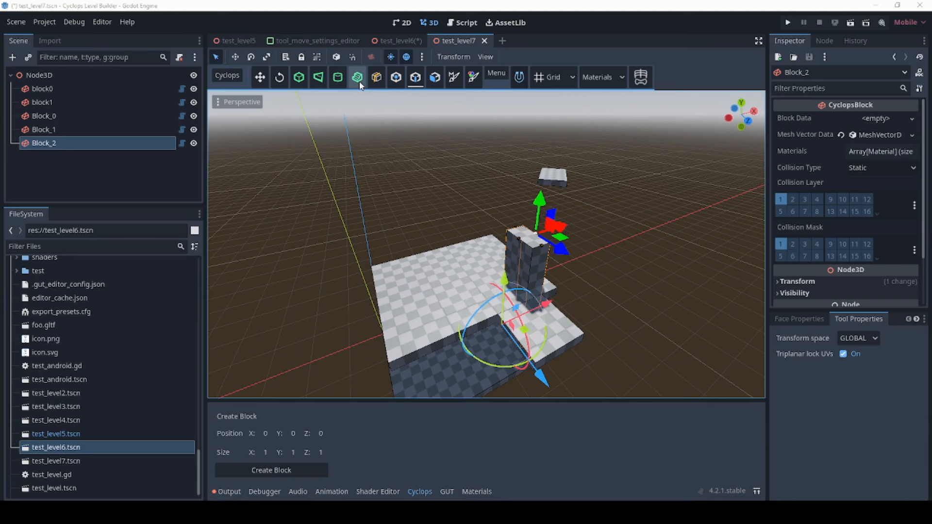
# Step: Browse the cylinder and stair tool properties, then run the project as an in-game demo
pyautogui.click(395, 78)
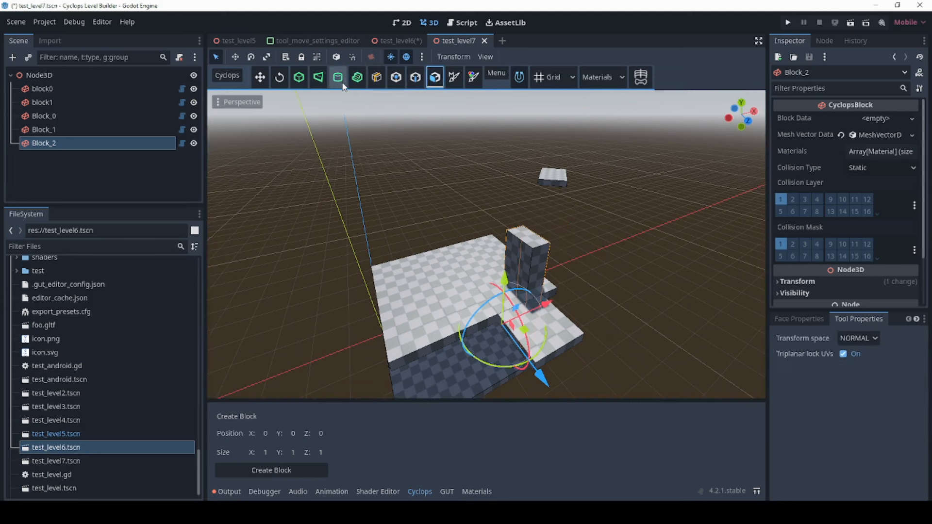
pyautogui.click(337, 77)
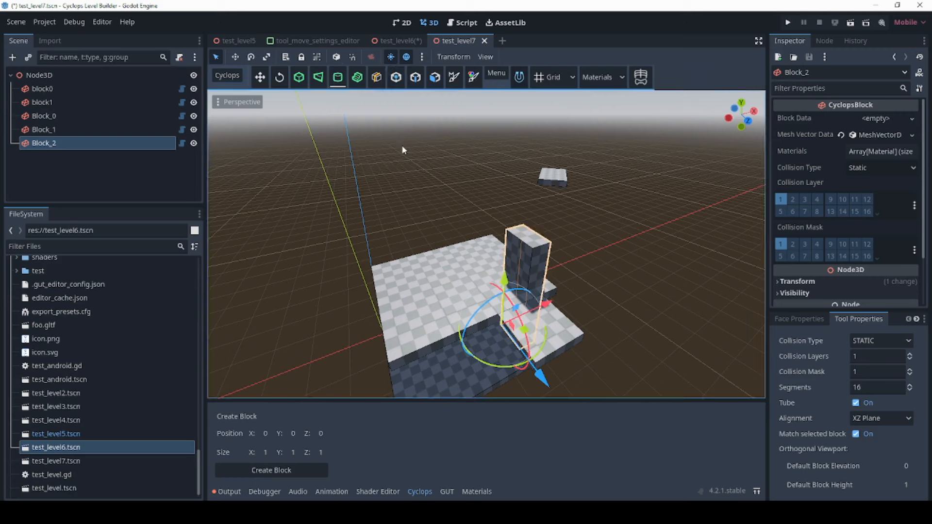
pyautogui.click(278, 77)
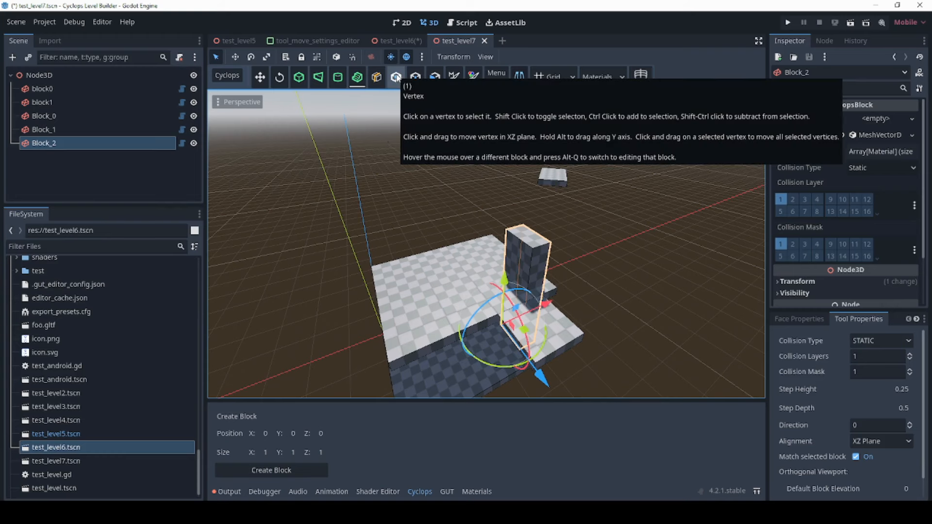
pyautogui.moveTo(384, 140)
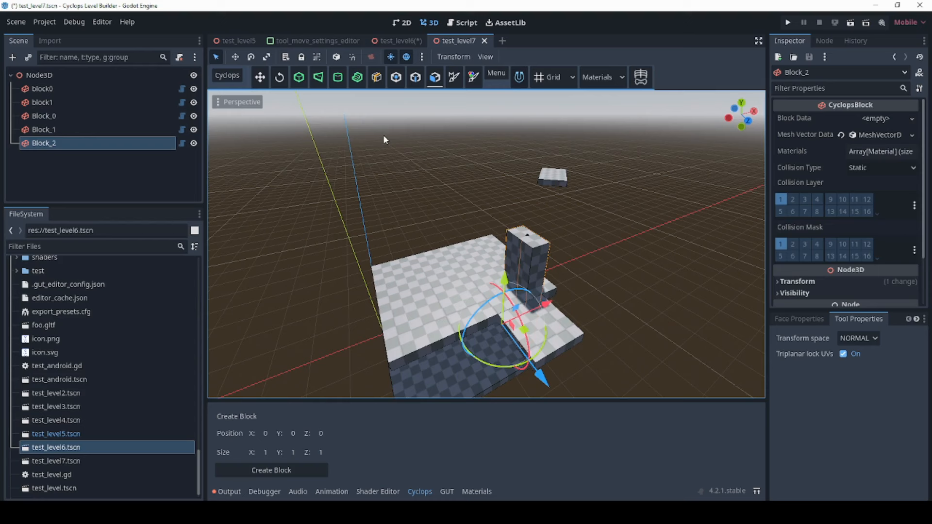
pyautogui.click(787, 22)
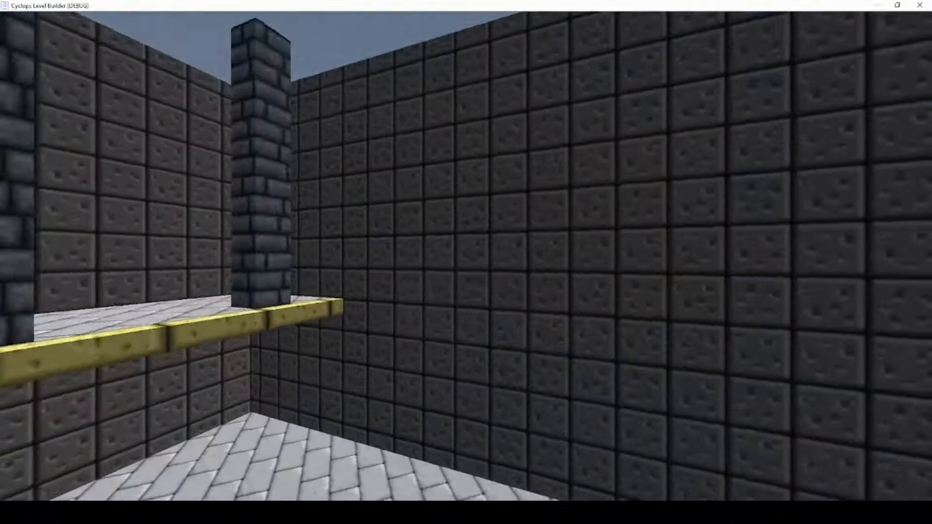